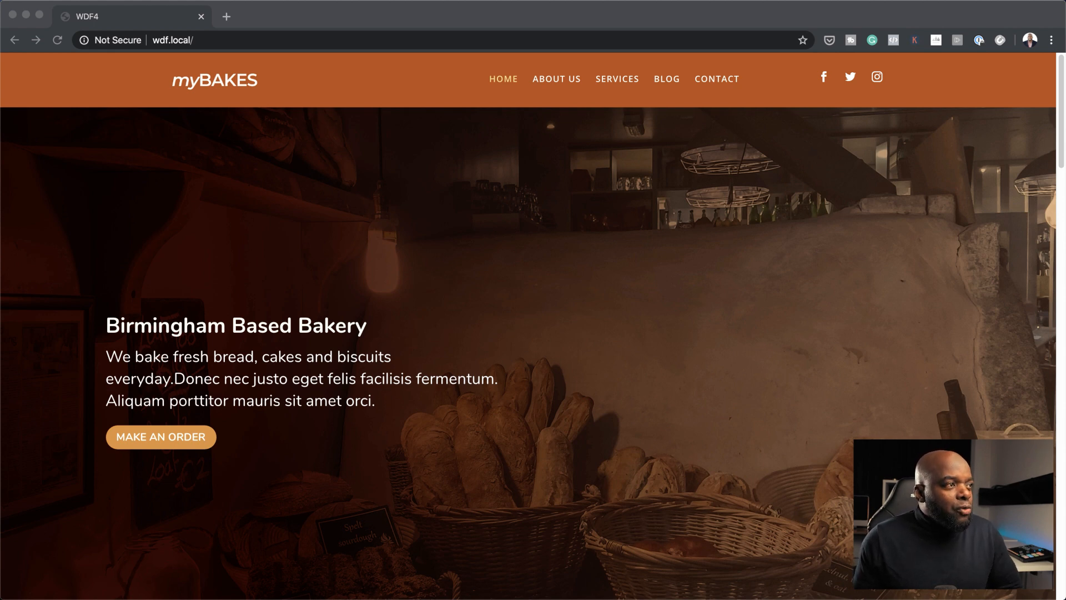
- Navigate from the myBAKES home page to About Us and then to Services
scroll("down", 3)
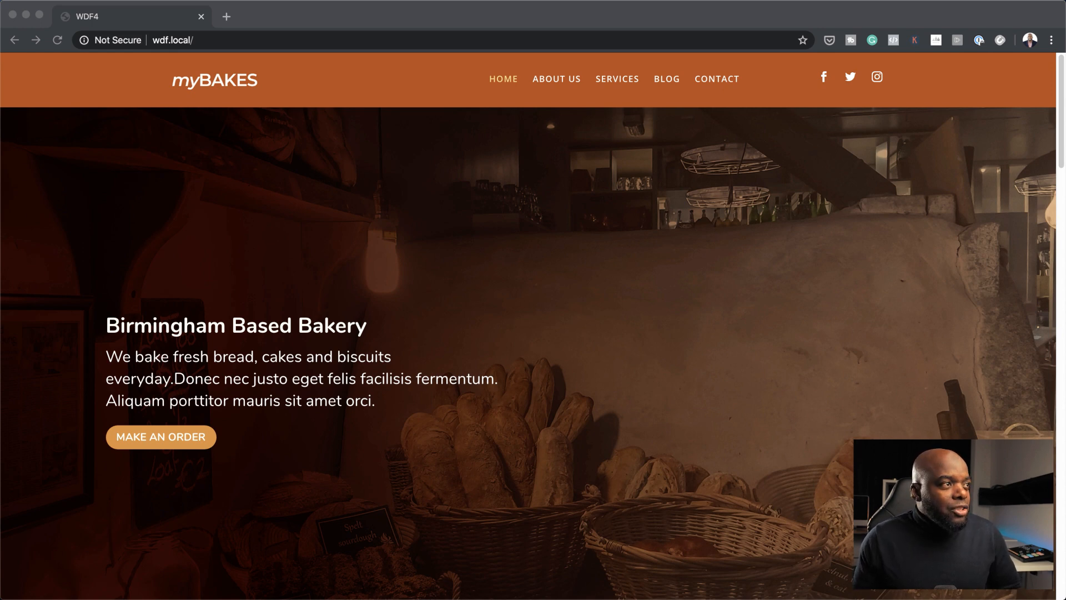
left_click(555, 79)
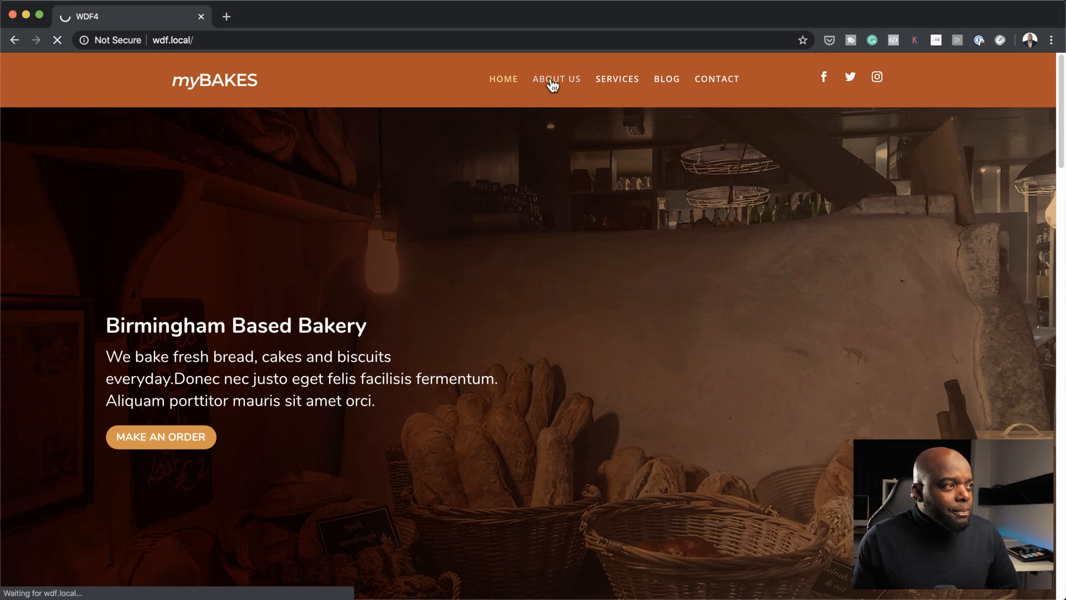
left_click(555, 78)
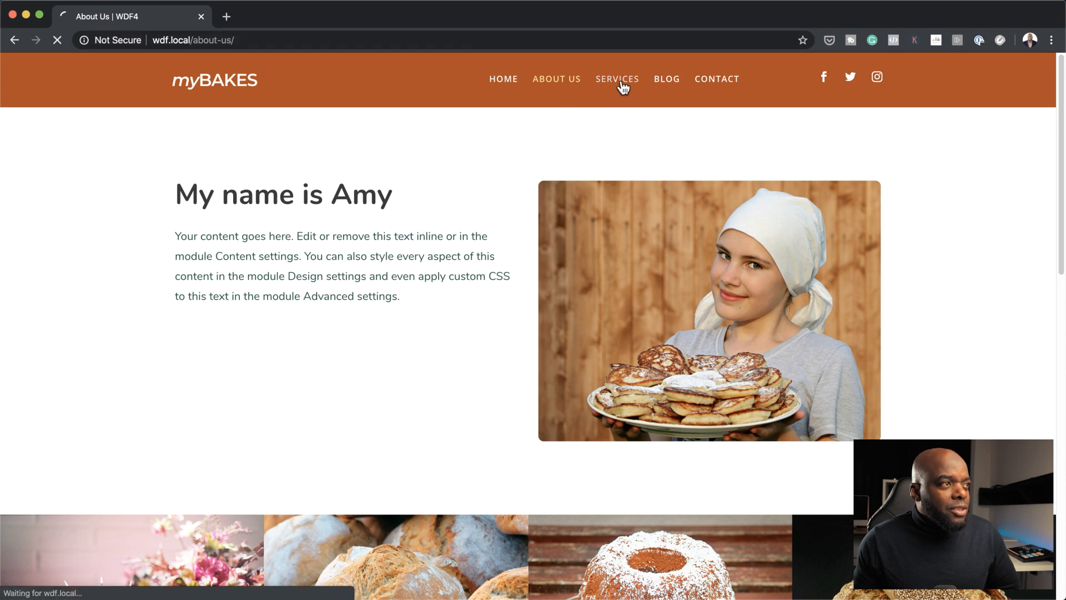
left_click(616, 79)
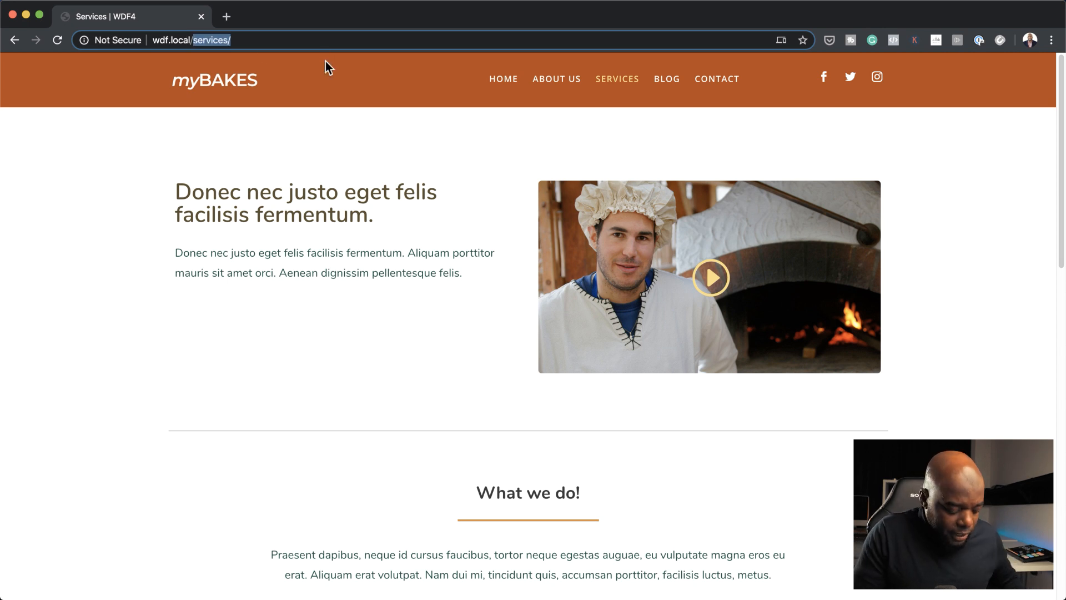
- Go to wdf.local/wp and sign in to the WordPress admin with the site credentials
type("wdf.local/wp")
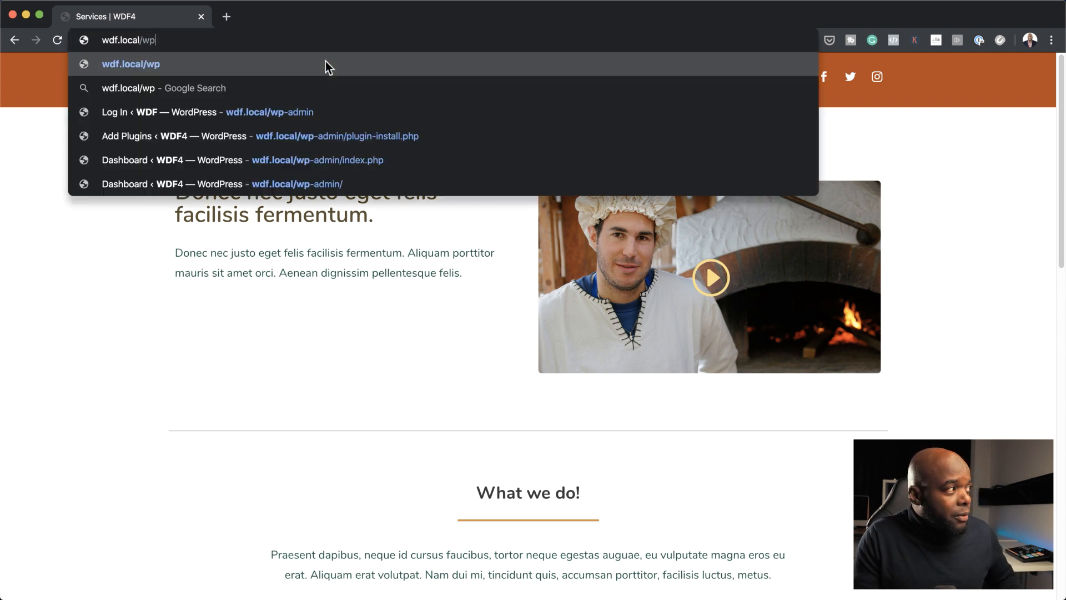
mouse_move(306, 113)
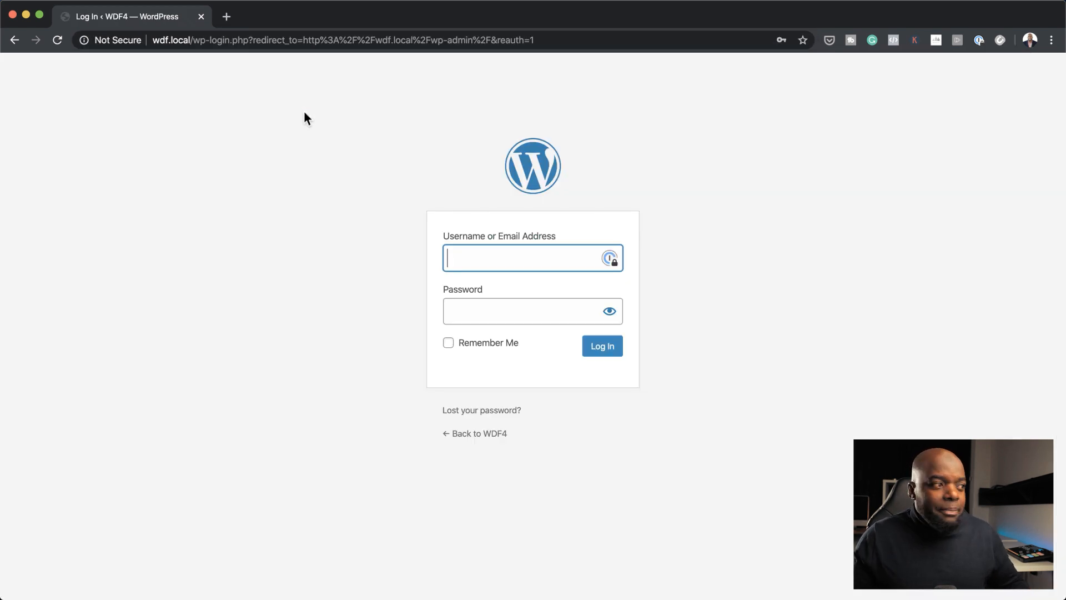
type("mak")
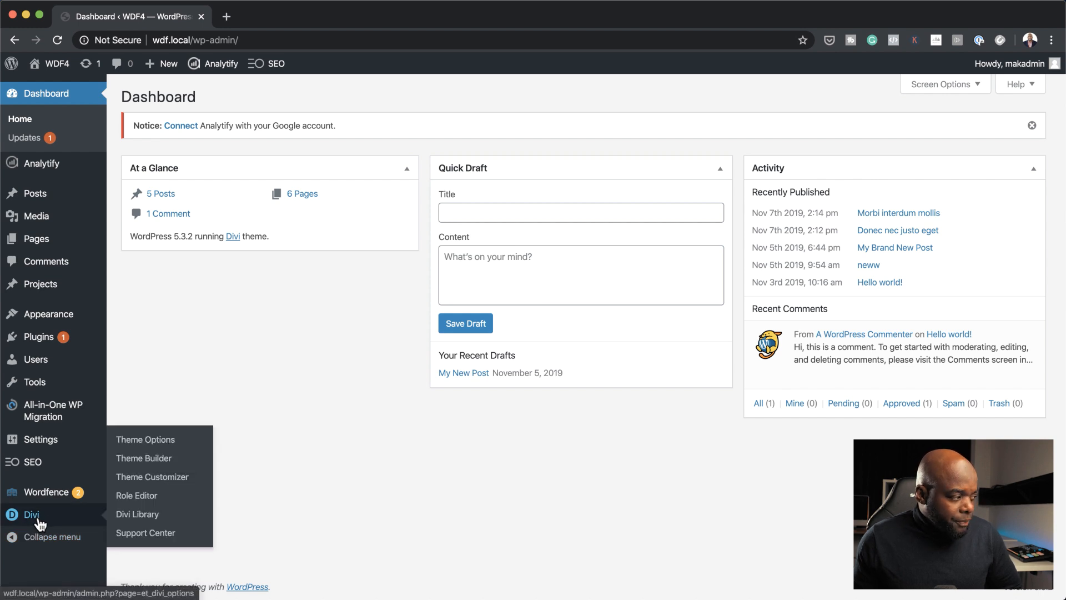
- Open Divi Theme Builder listing the Default Website, 404 Page and All Posts templates
left_click(143, 458)
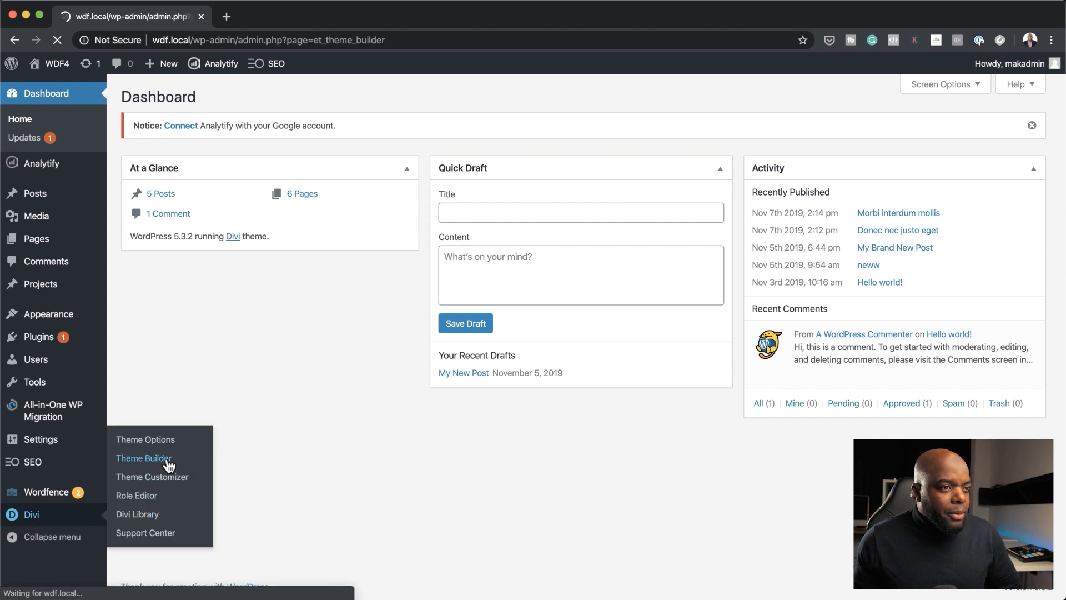
left_click(144, 457)
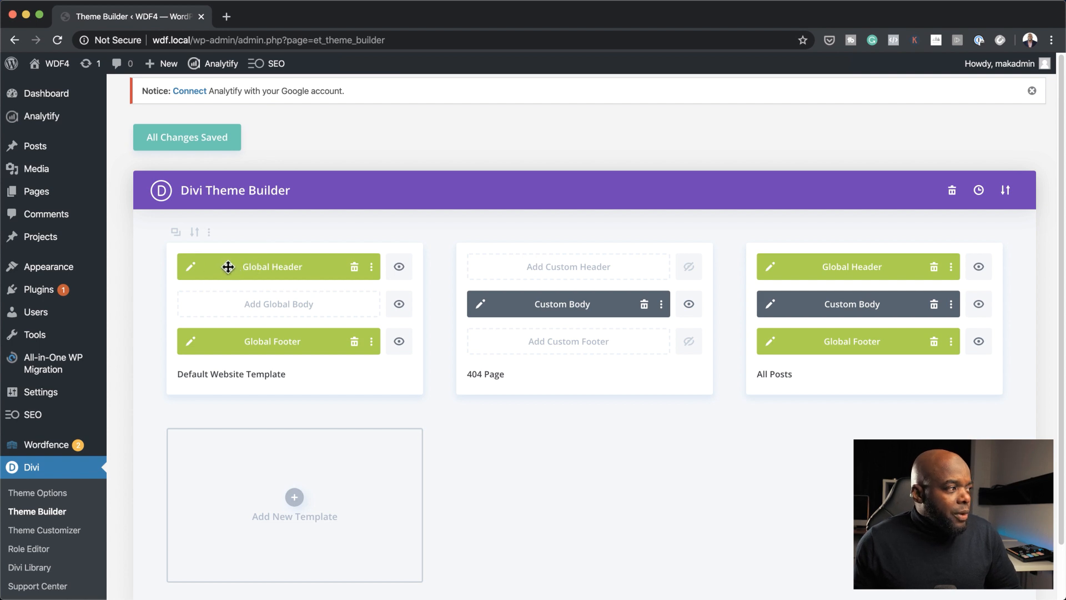
mouse_move(301, 347)
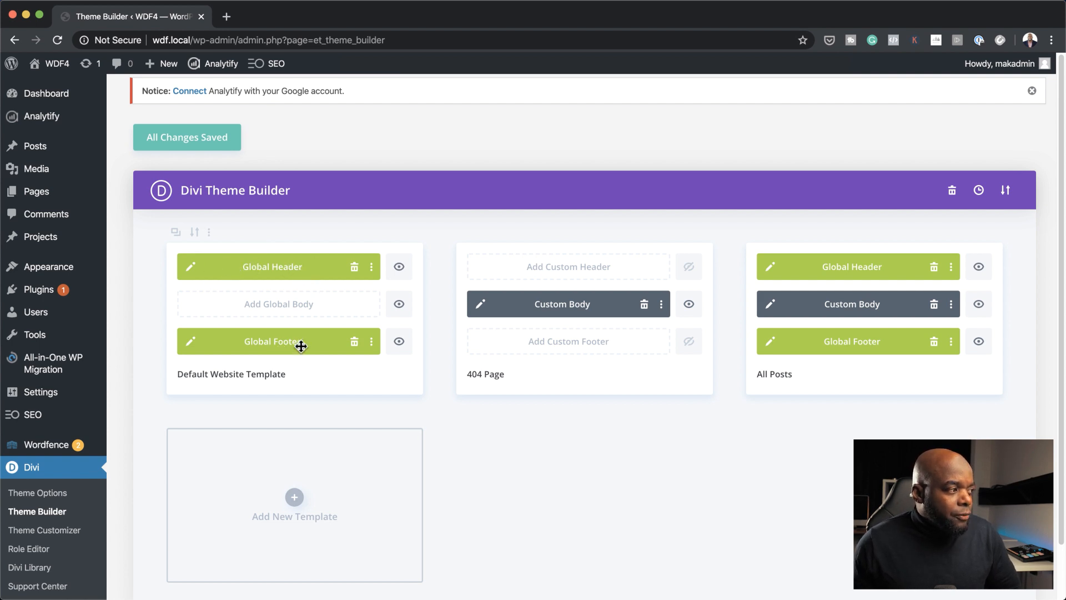
mouse_move(266, 321)
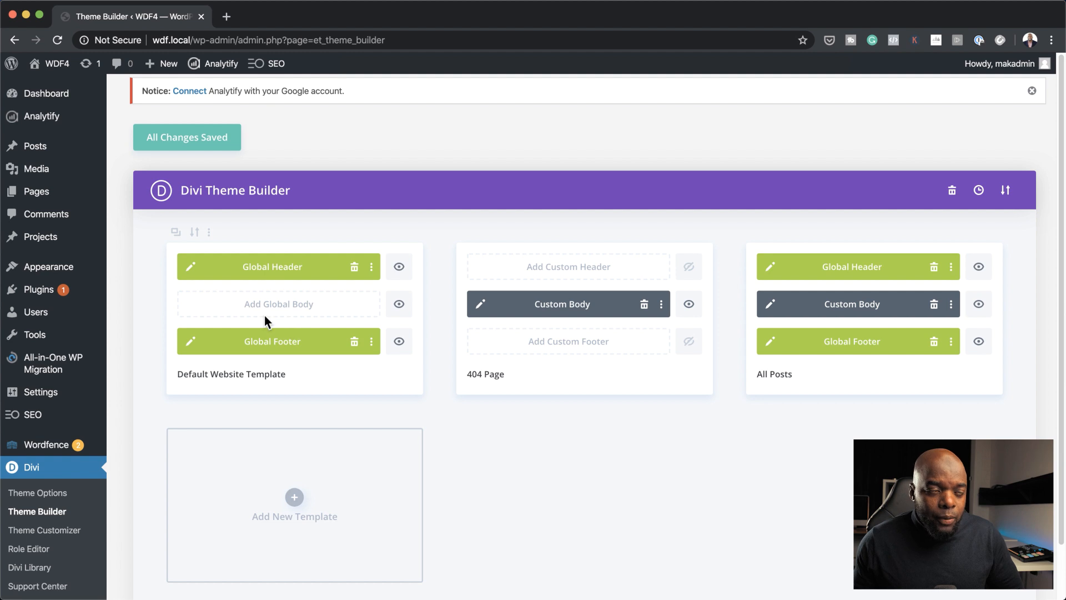
mouse_move(45, 93)
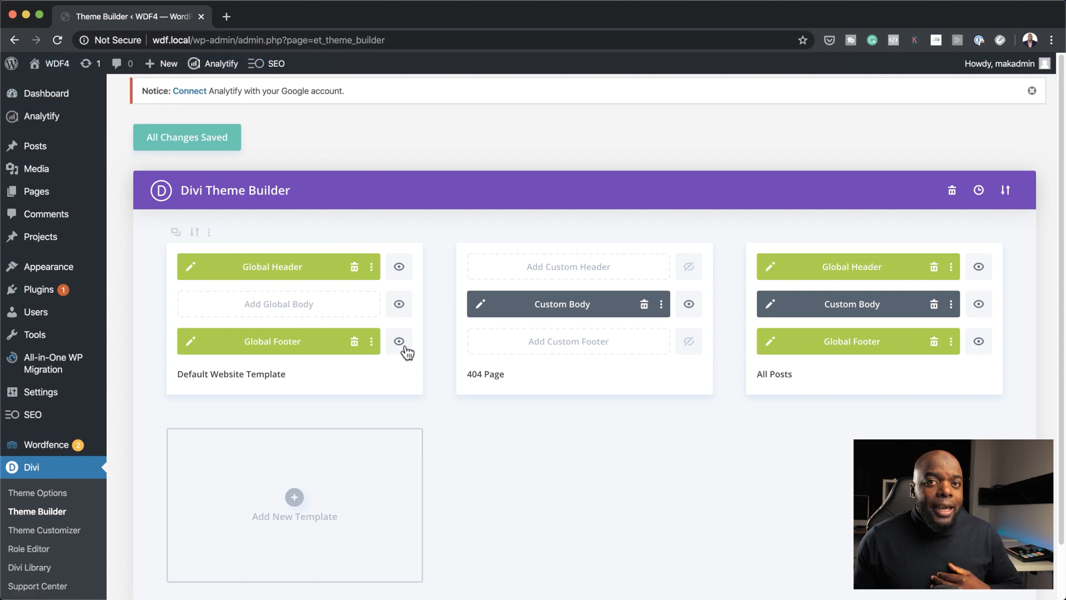
mouse_move(398, 341)
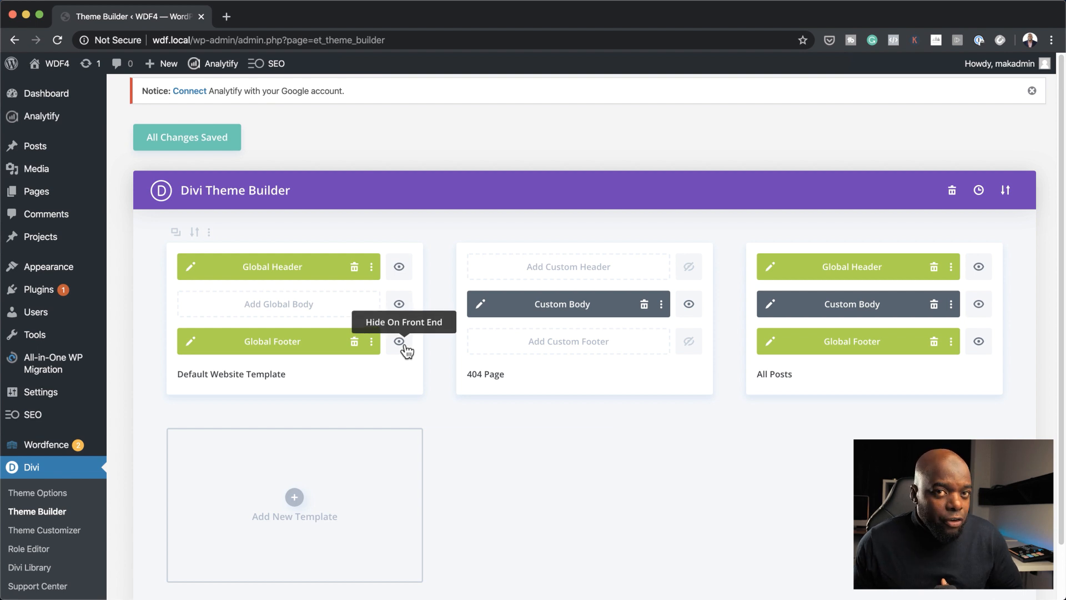
mouse_move(283, 294)
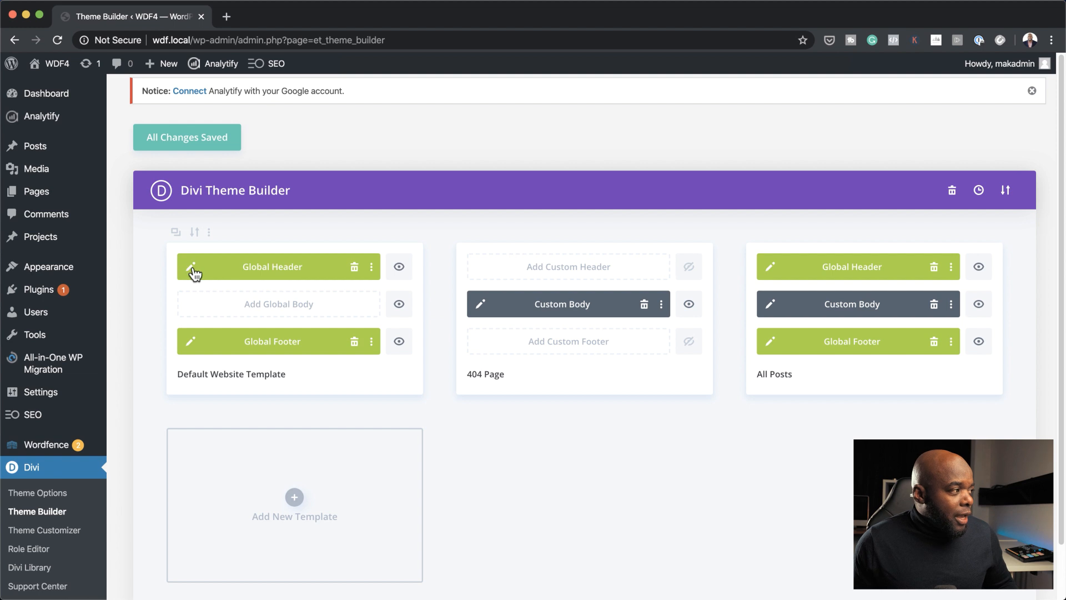
mouse_move(194, 271)
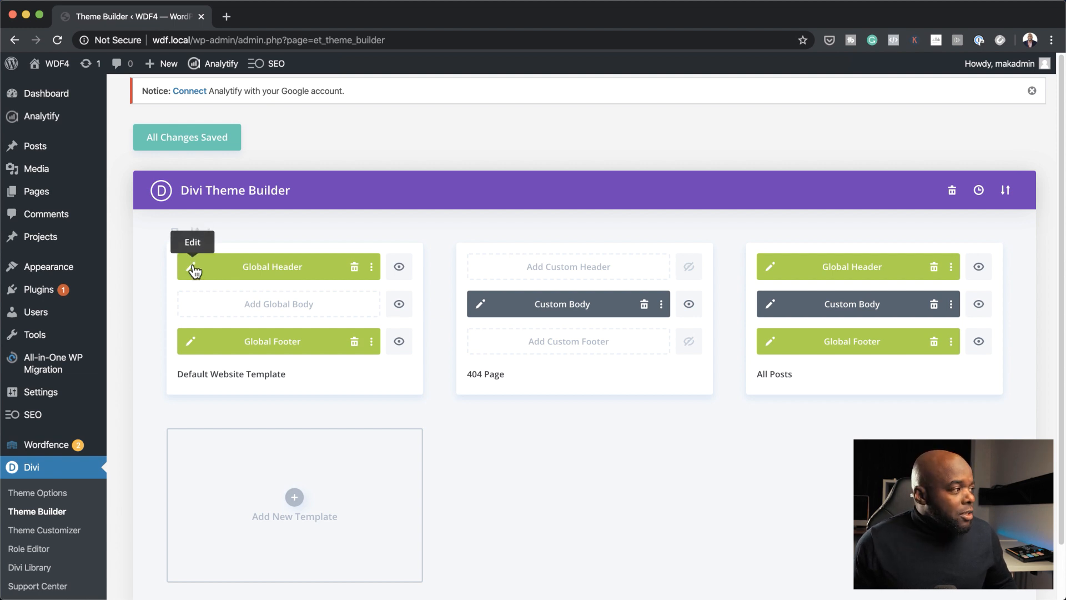
left_click(209, 266)
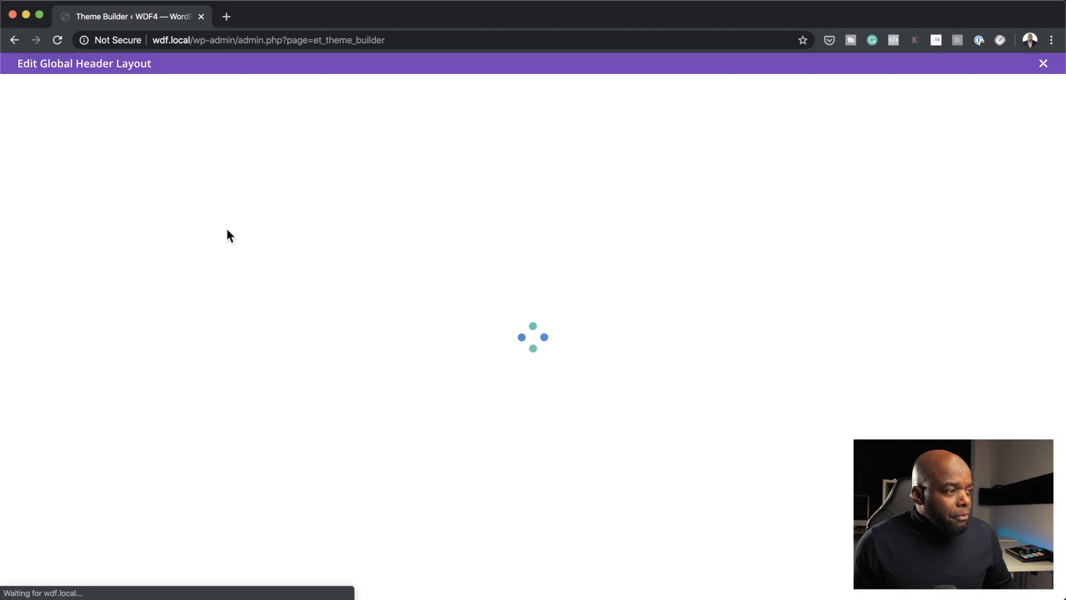
mouse_move(455, 376)
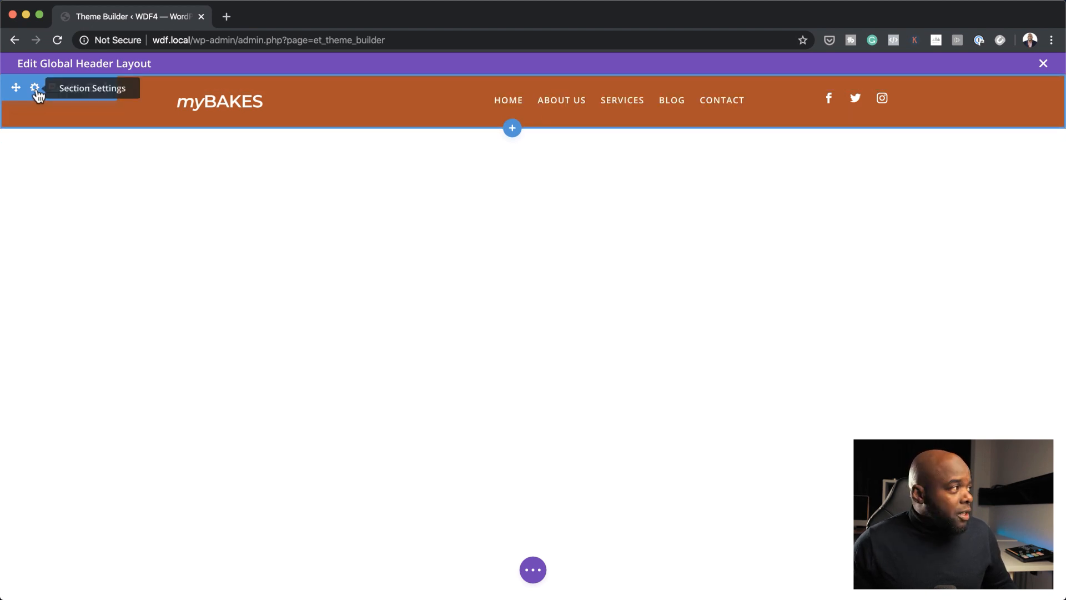
left_click(33, 88)
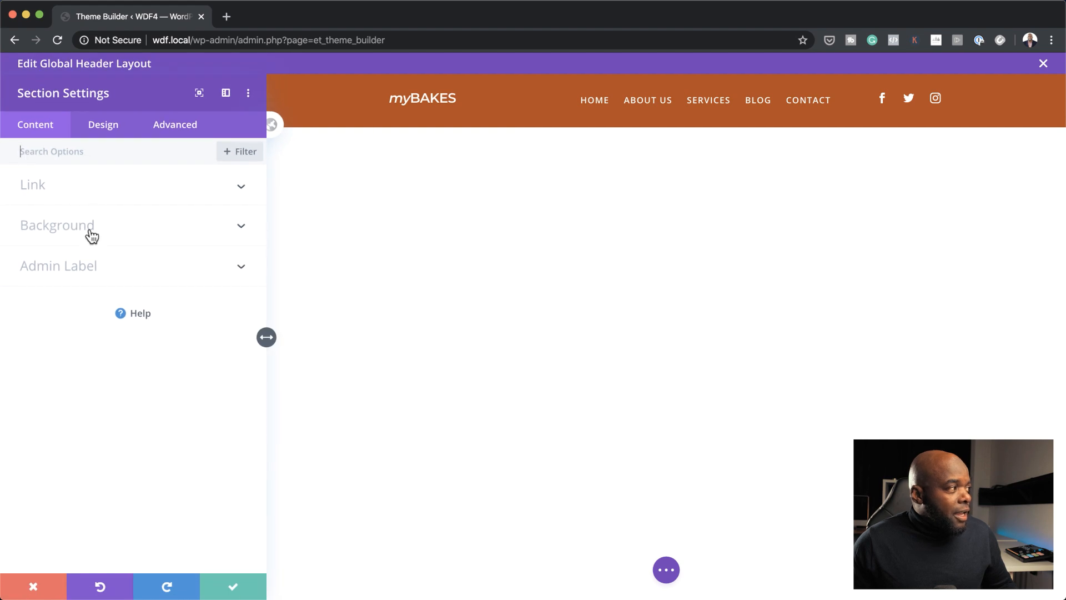
left_click(56, 225)
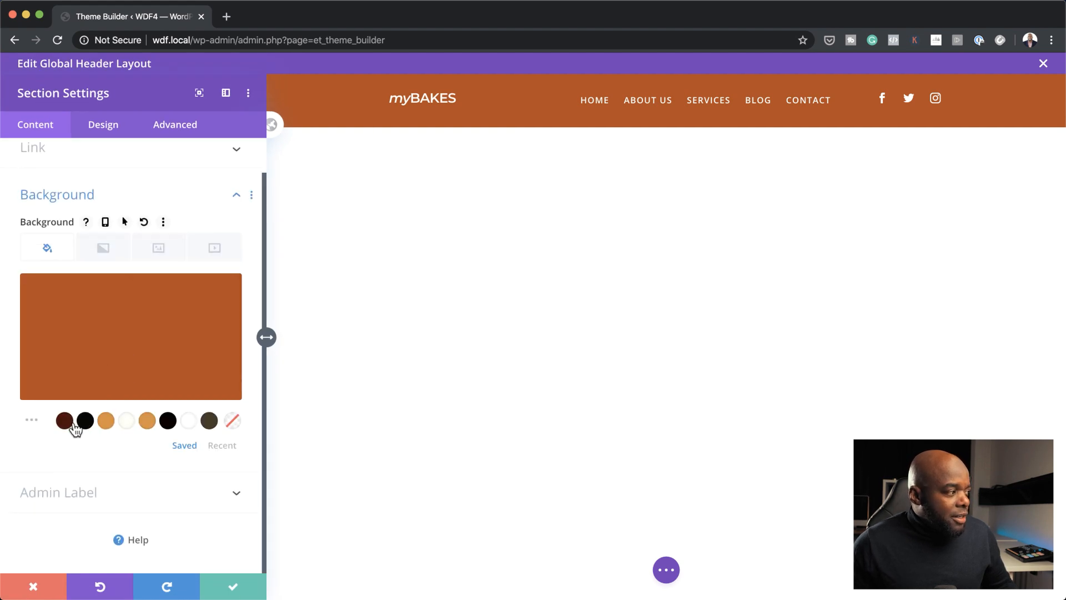
left_click(84, 420)
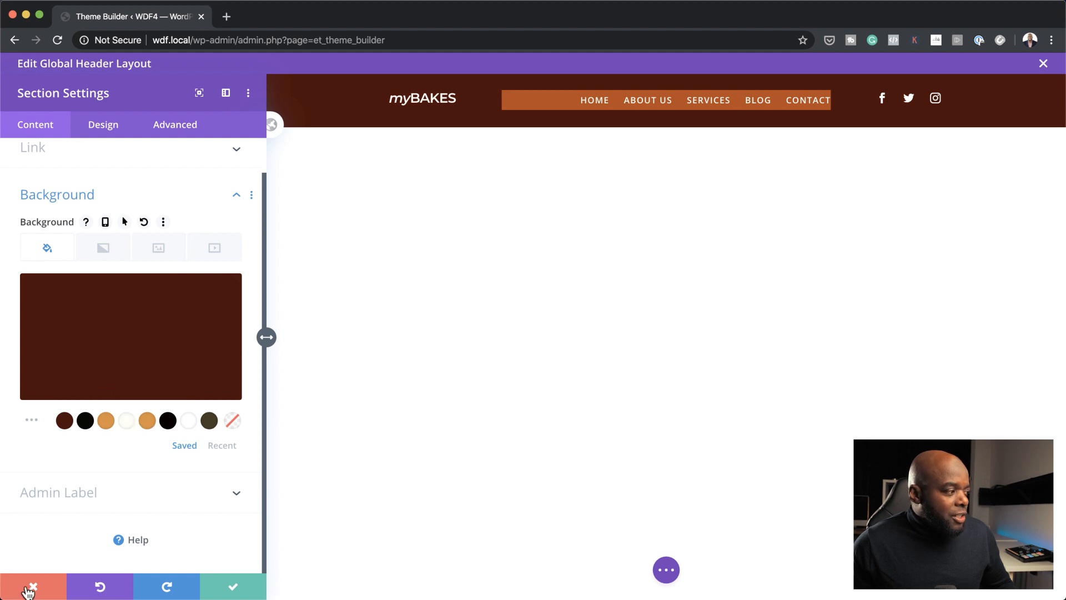
left_click(29, 586)
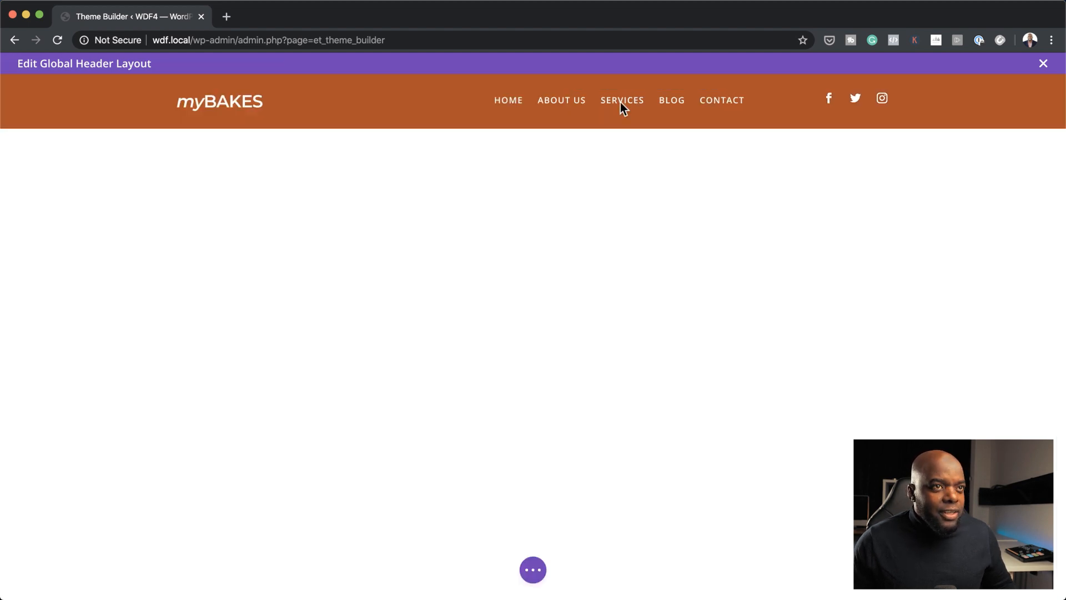
left_click(1044, 63)
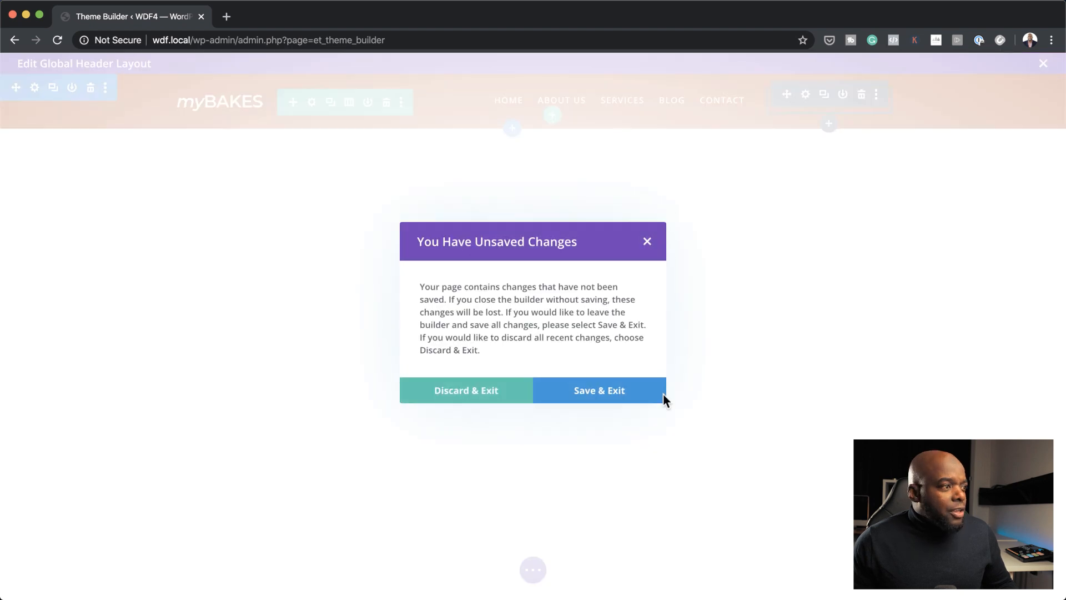
left_click(598, 390)
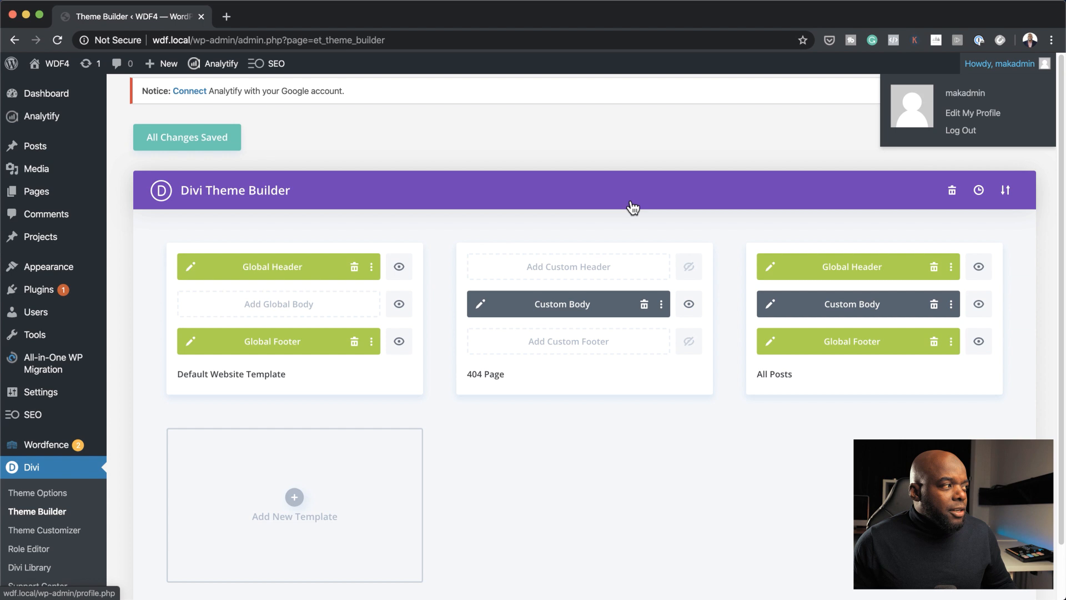
- Open the Default Website Template's global footer layout for editing
left_click(449, 473)
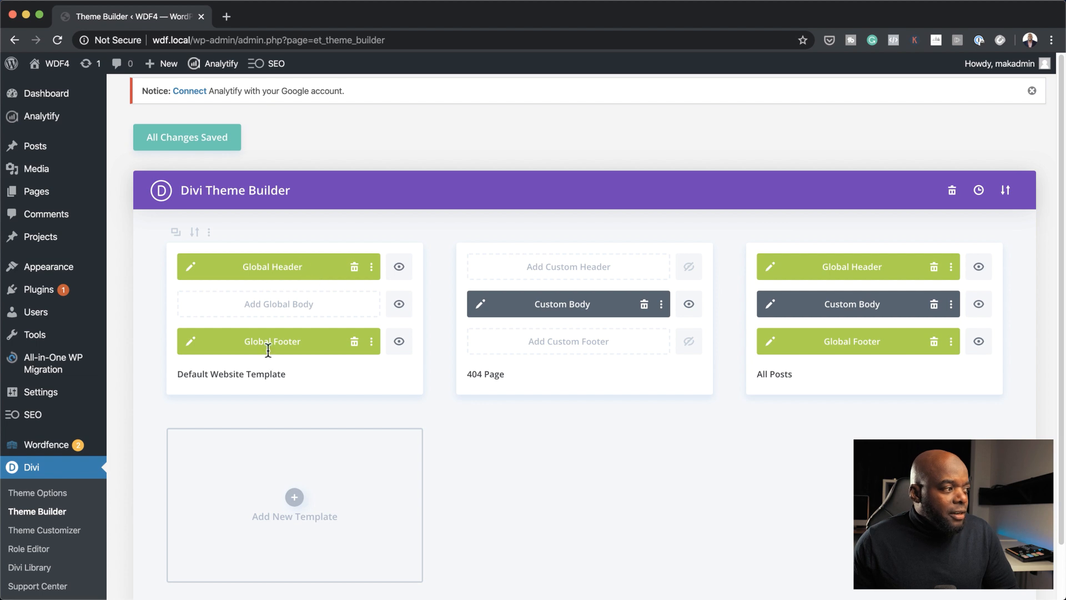
mouse_move(193, 347)
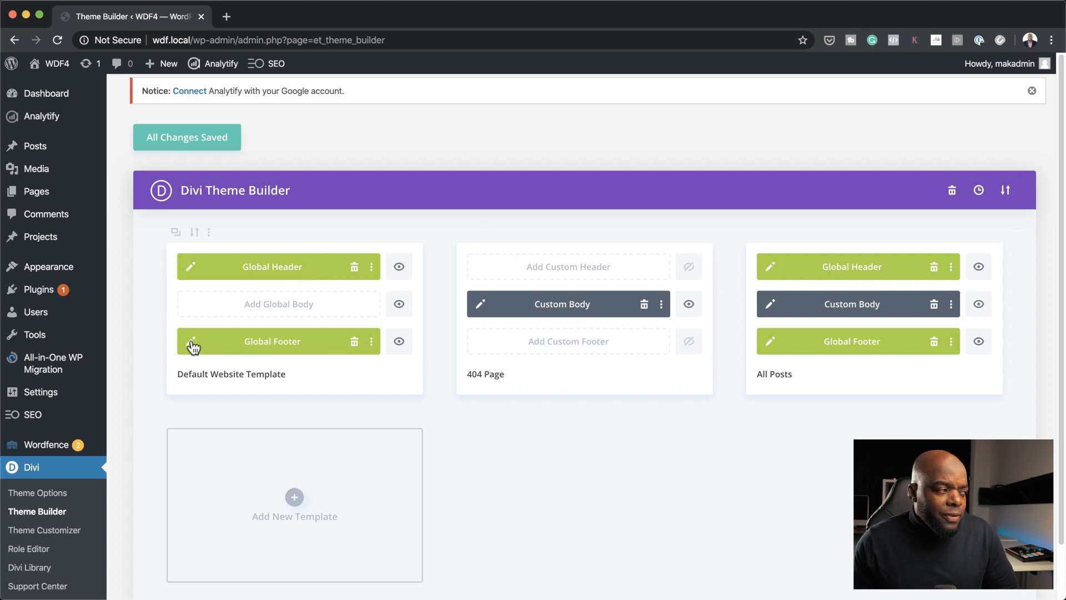
mouse_move(192, 341)
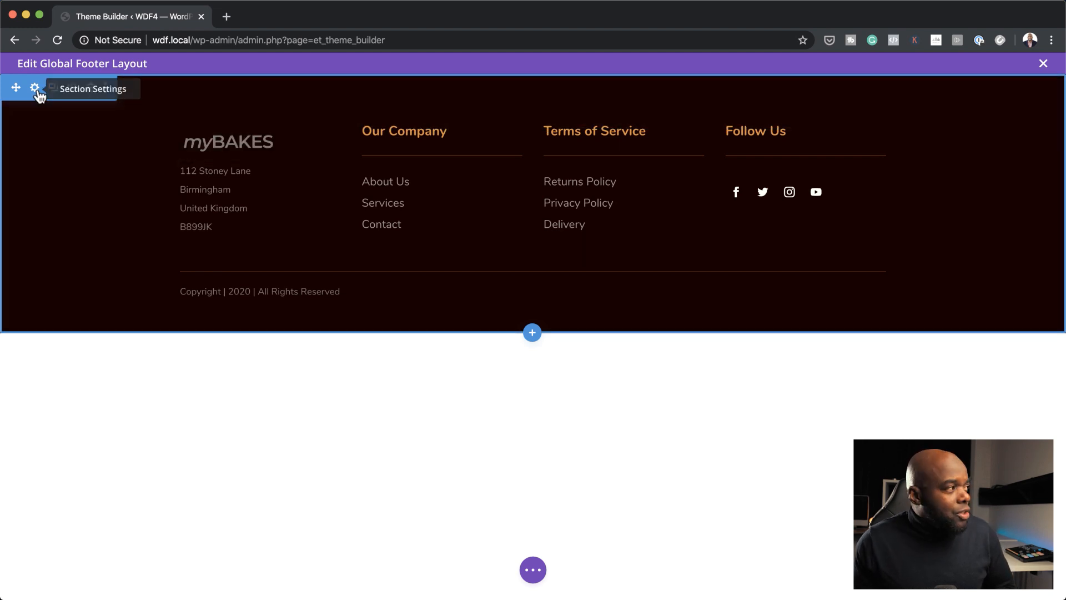
- Confirm the footer section's #110200 background and close the footer layout editor
left_click(35, 88)
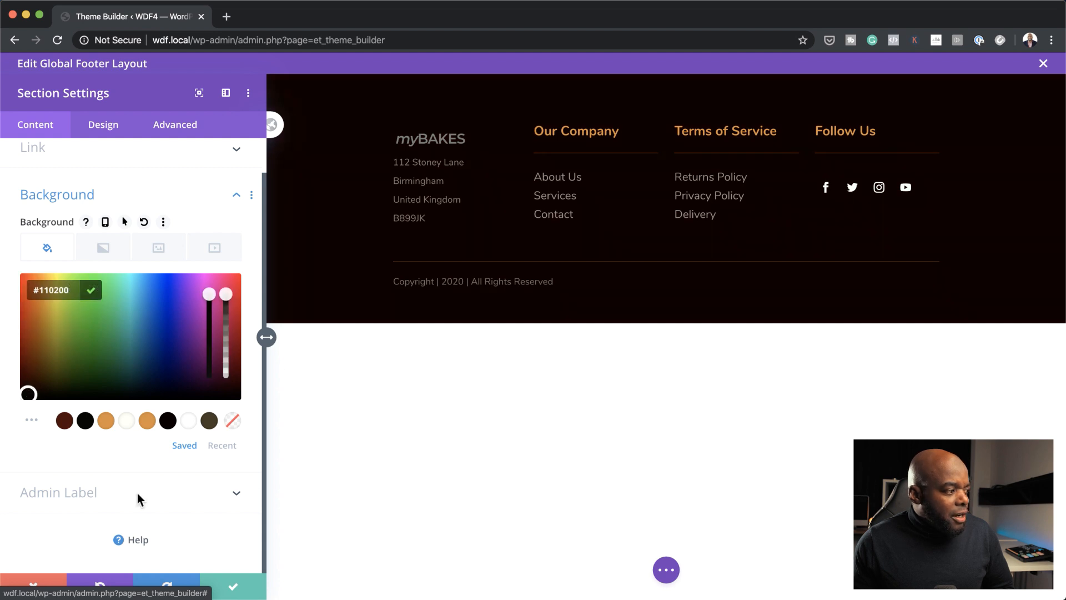
left_click(232, 585)
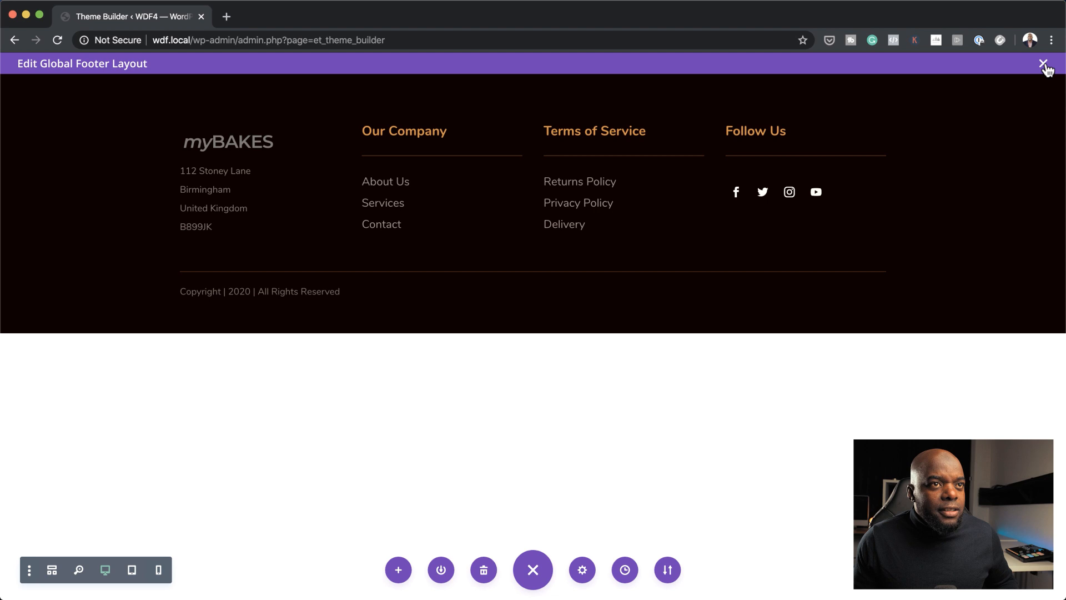
left_click(1044, 63)
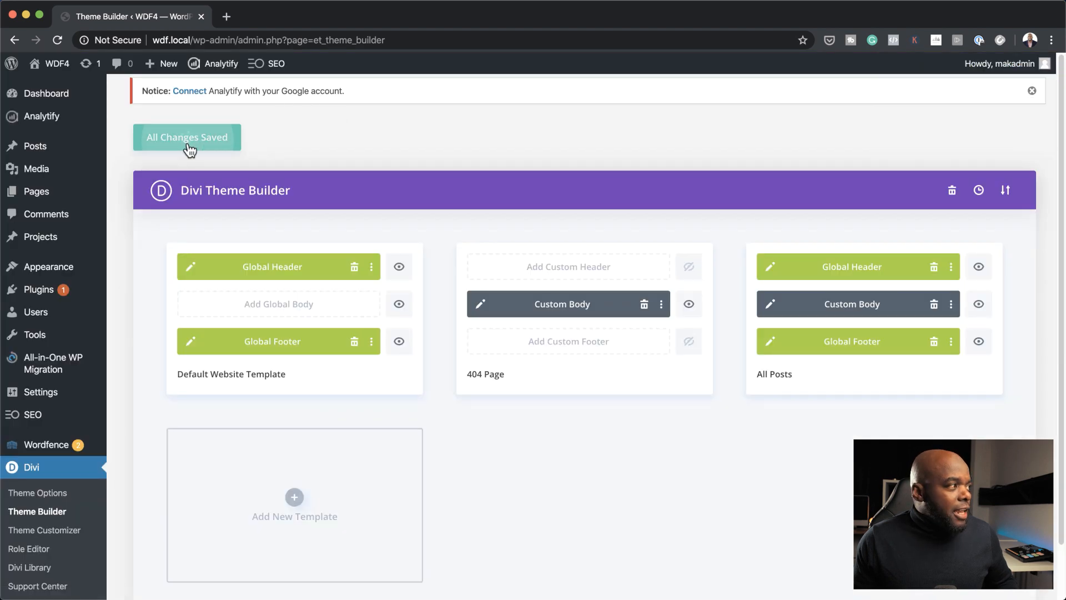
mouse_move(180, 40)
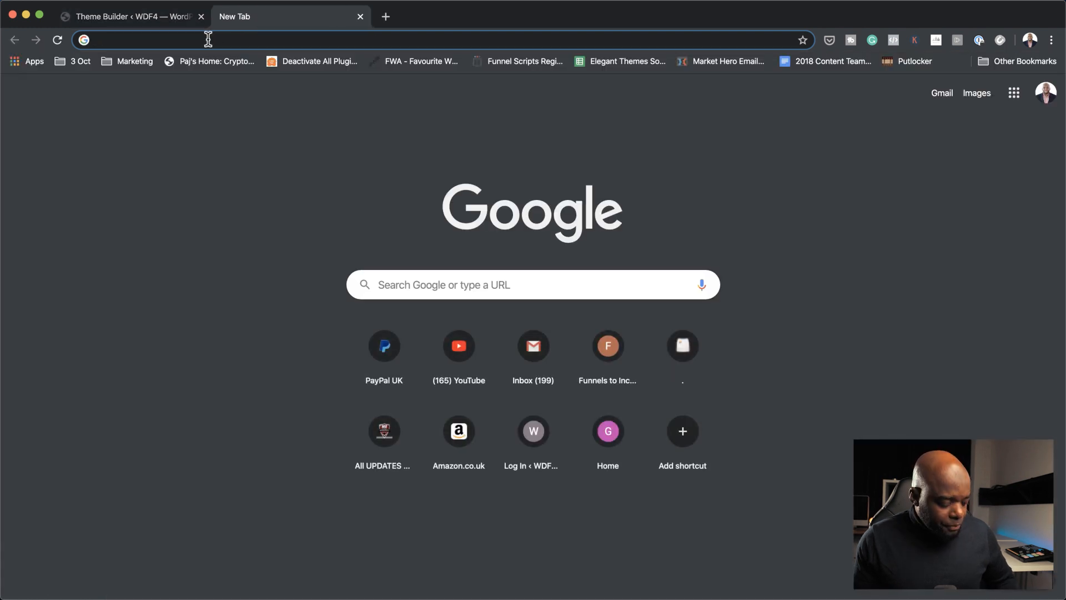
- Load wdf.local/ in a new tab and scroll down to the dark global footer
type("wdf.local/")
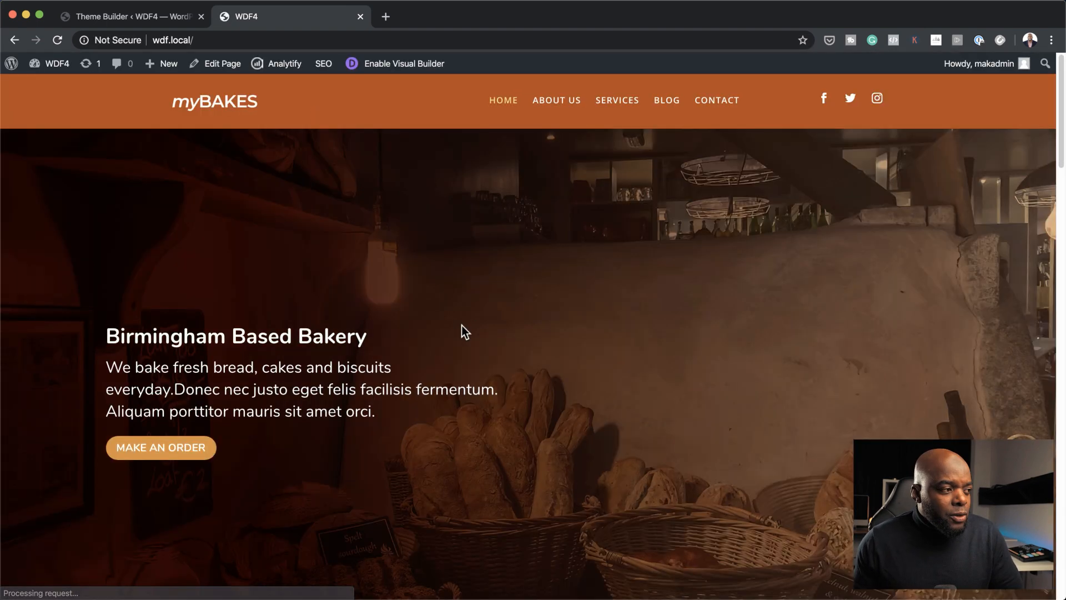
scroll("down", 3)
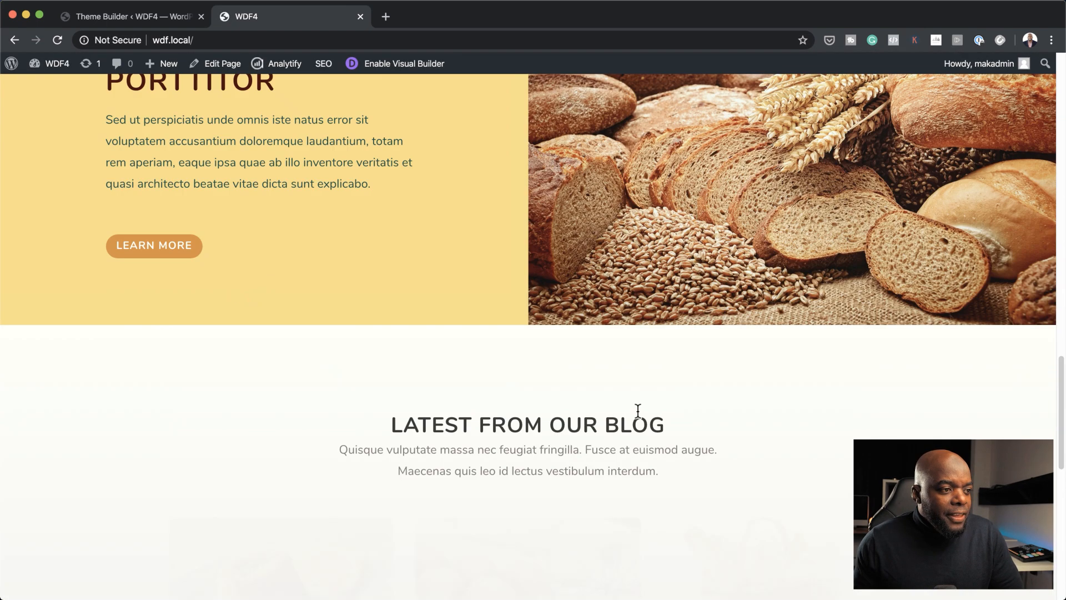
scroll("down", 3)
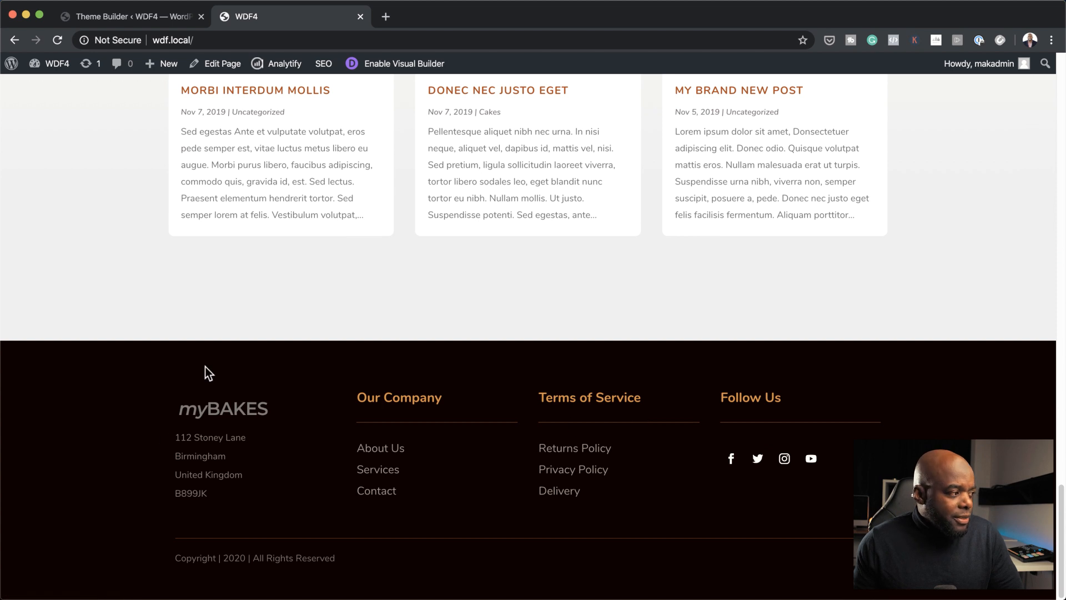
mouse_move(296, 464)
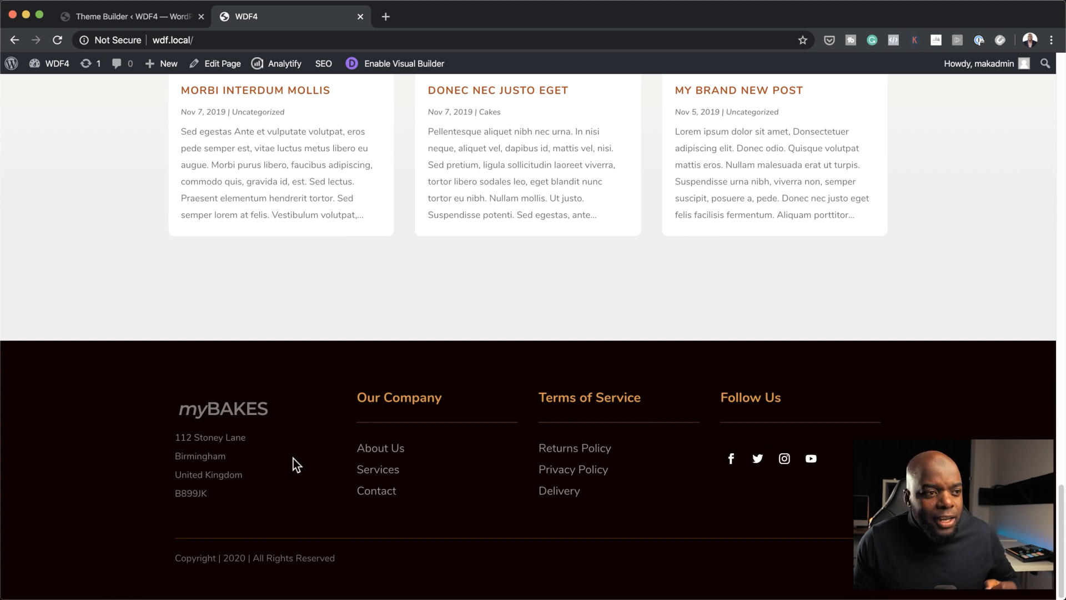
mouse_move(284, 428)
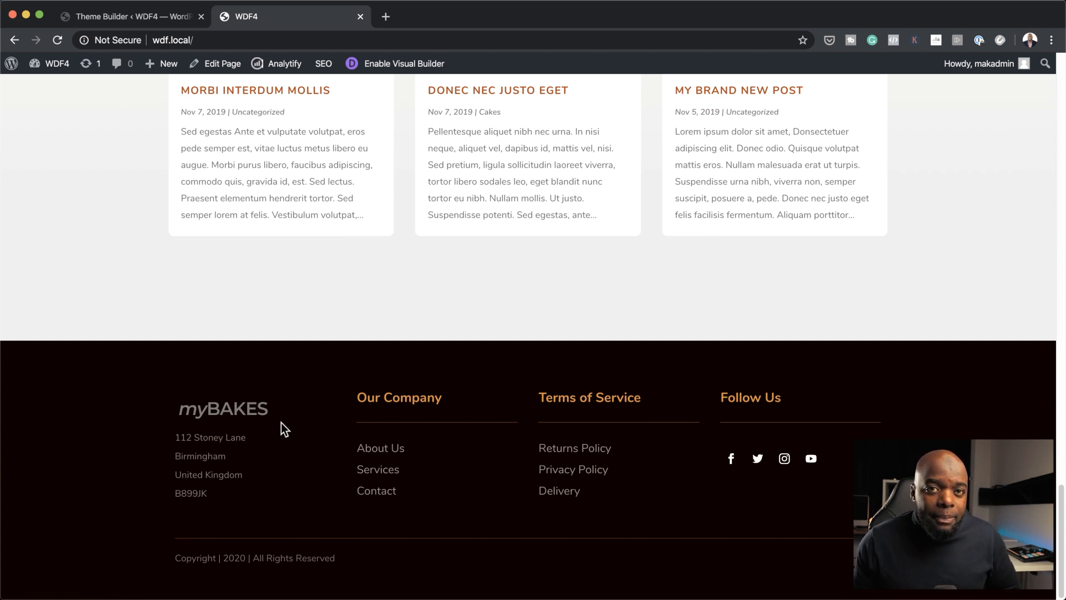
mouse_move(393, 411)
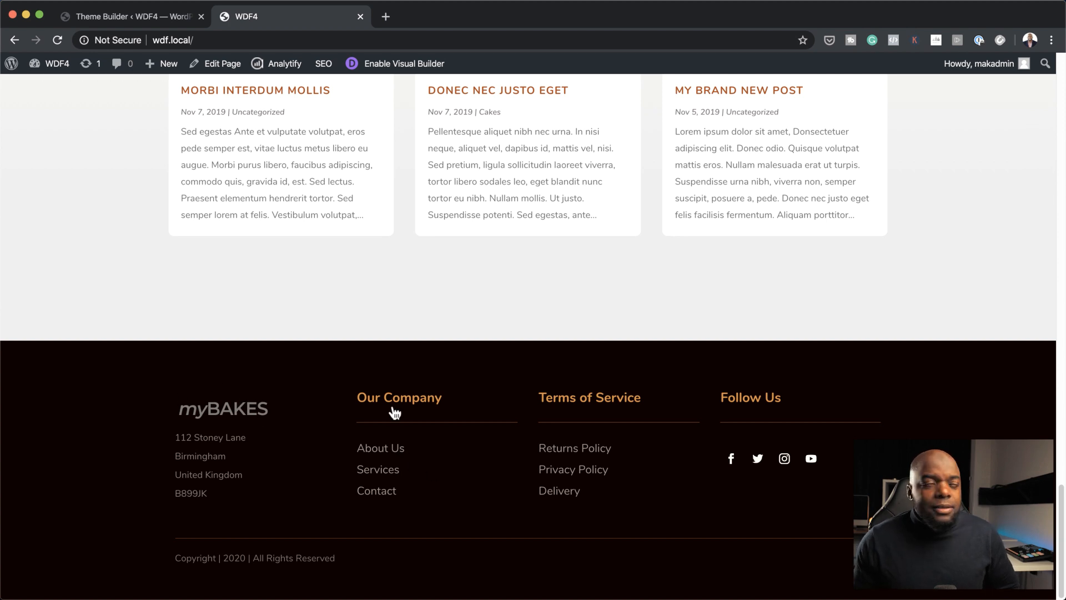
- Return to the Theme Builder tab and start adding a Global Body to the default template
left_click(129, 17)
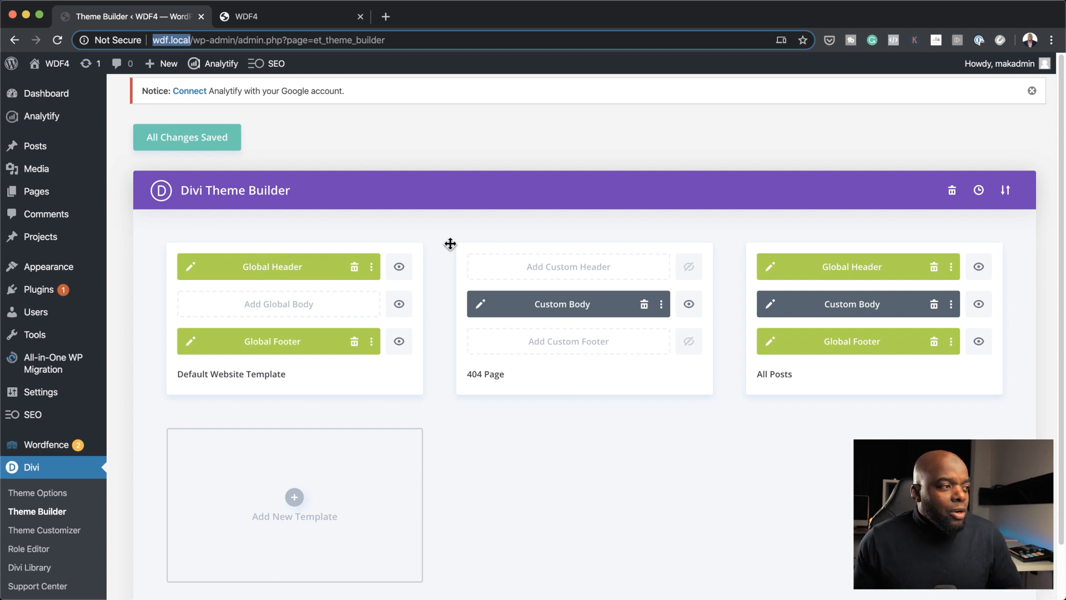
mouse_move(529, 308)
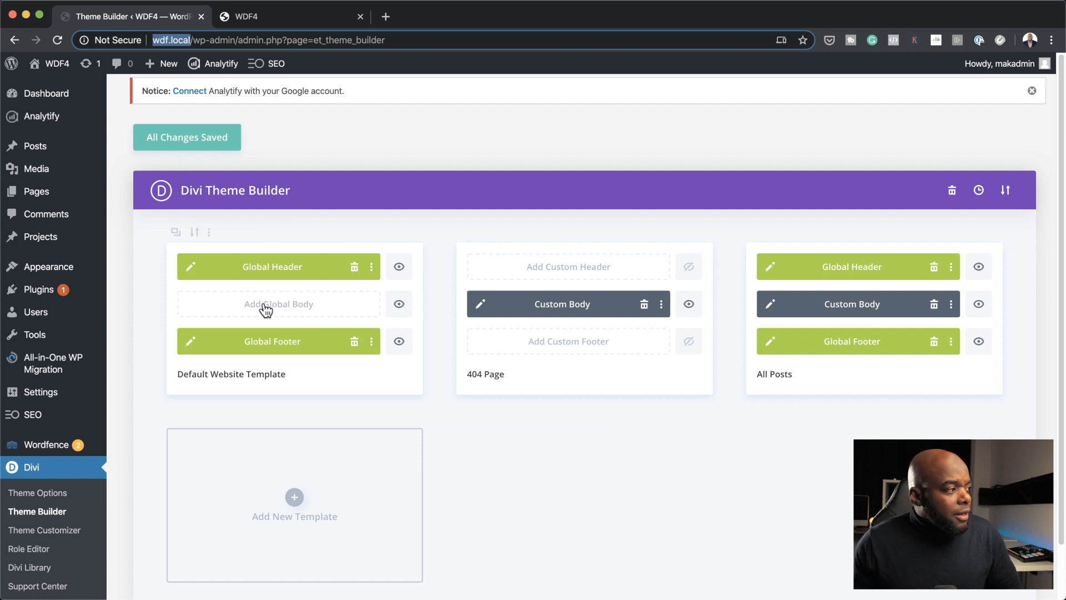
mouse_move(304, 307)
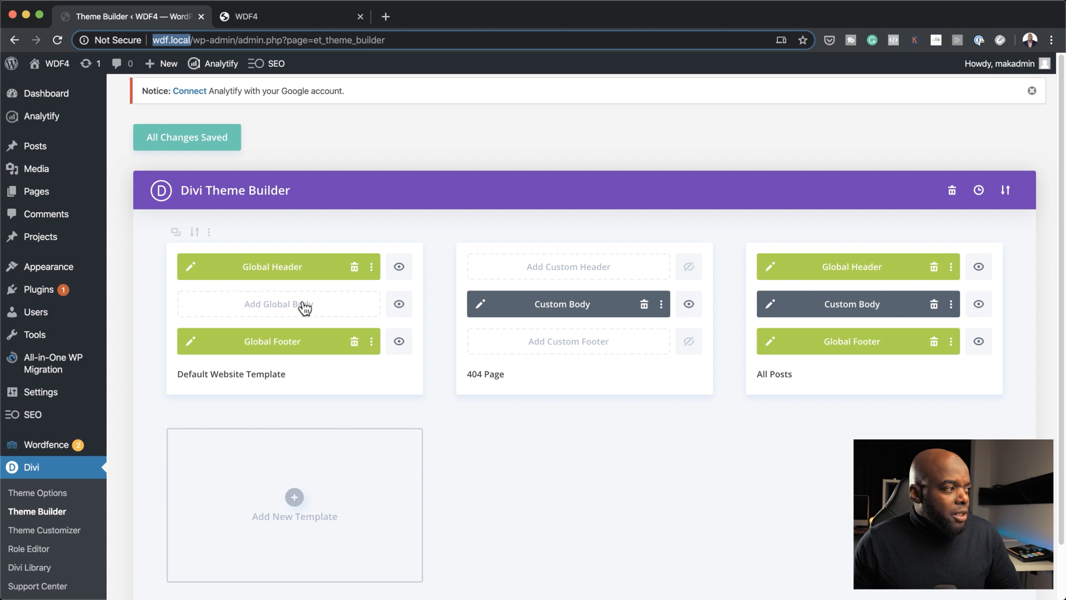
mouse_move(798, 395)
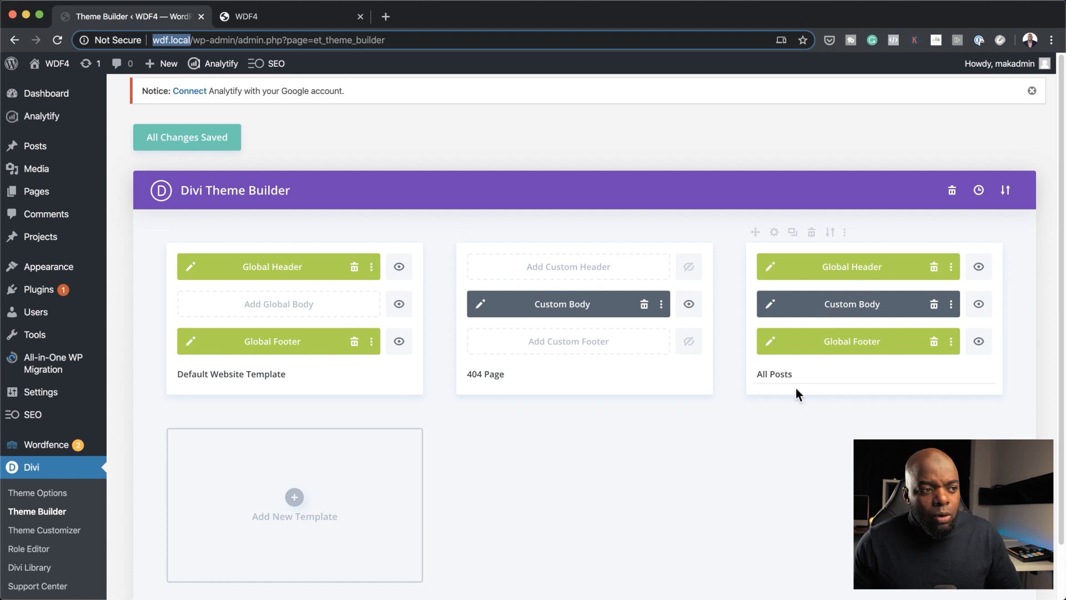
mouse_move(287, 311)
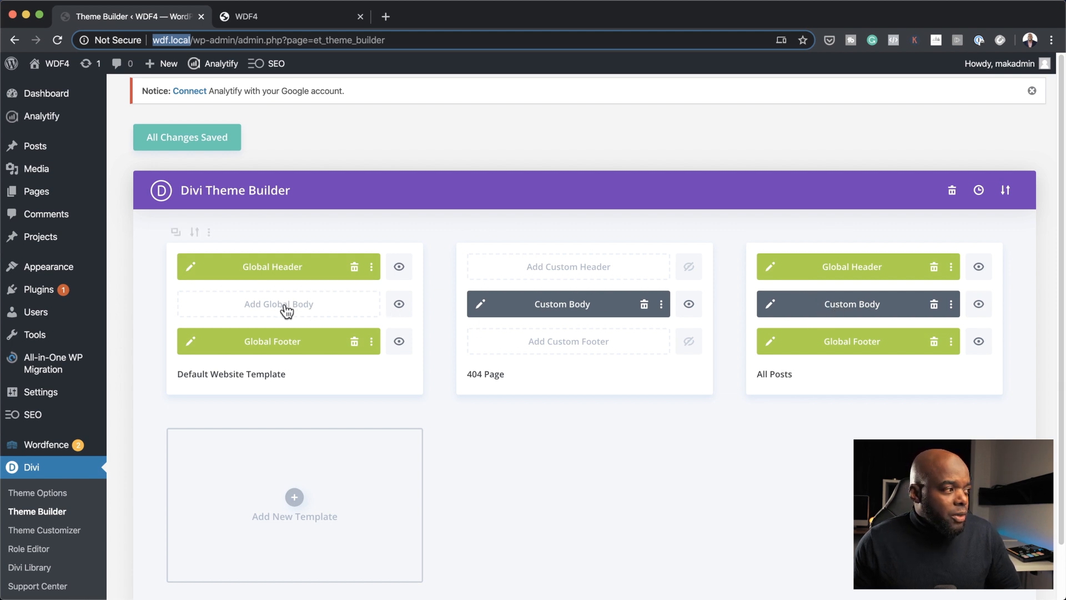
left_click(277, 304)
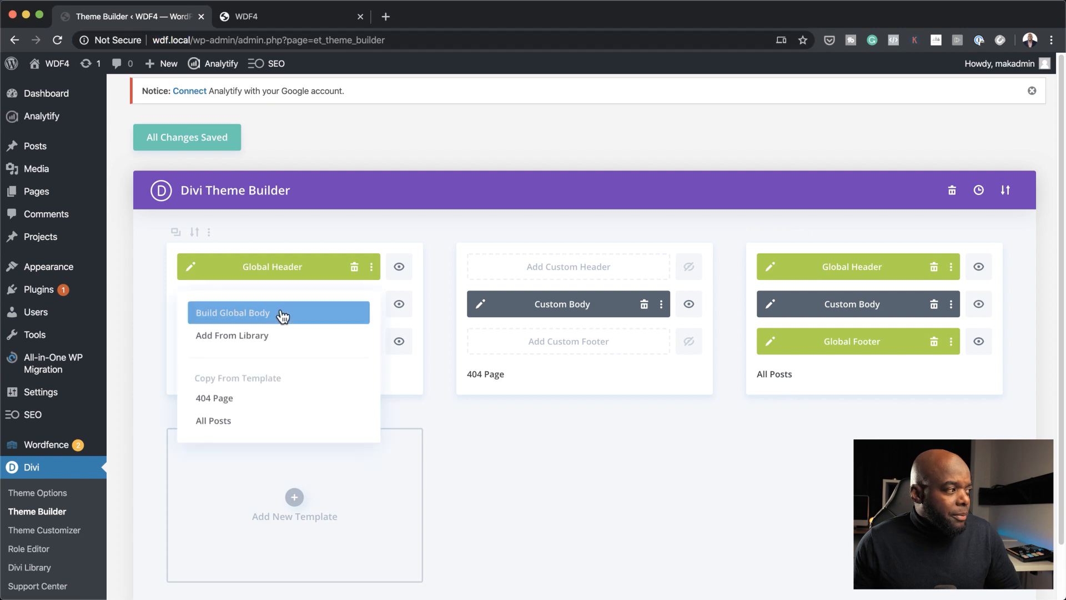
- Build an empty global body from scratch, then save and exit the layout editor
left_click(231, 312)
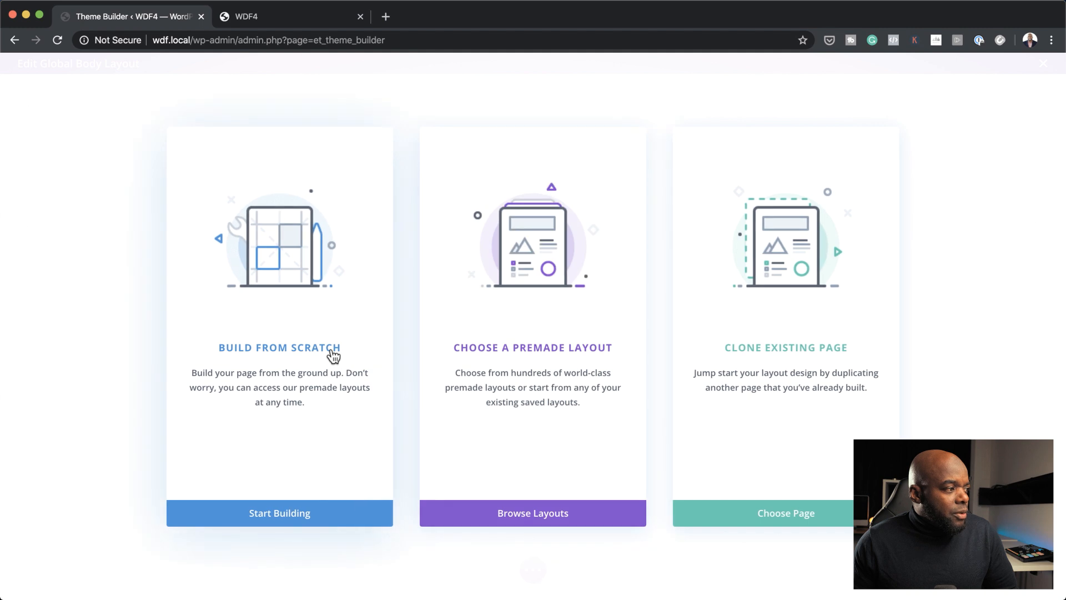
left_click(279, 513)
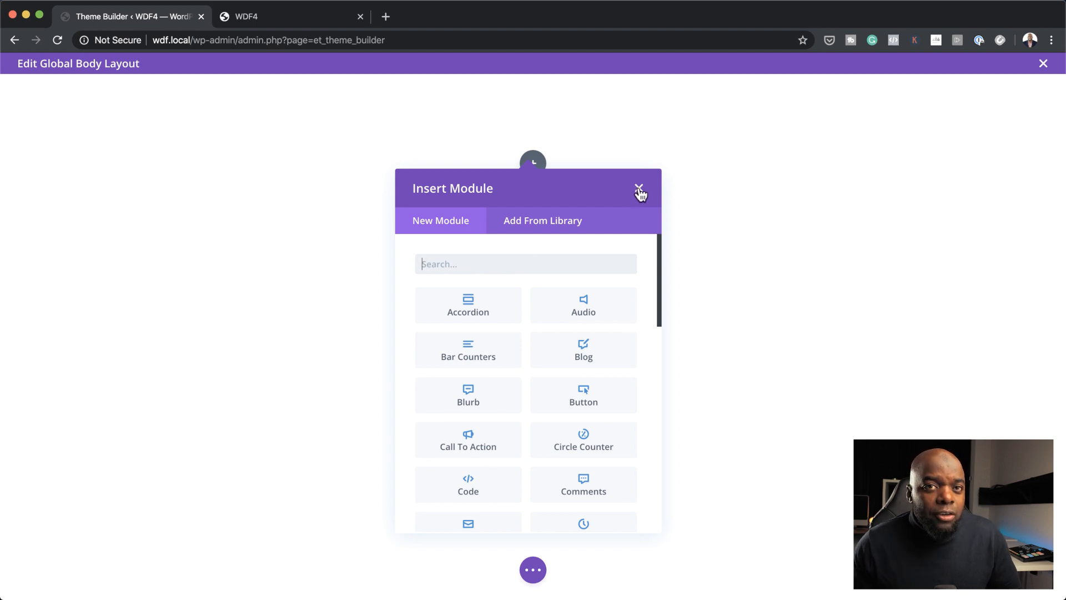
left_click(637, 189)
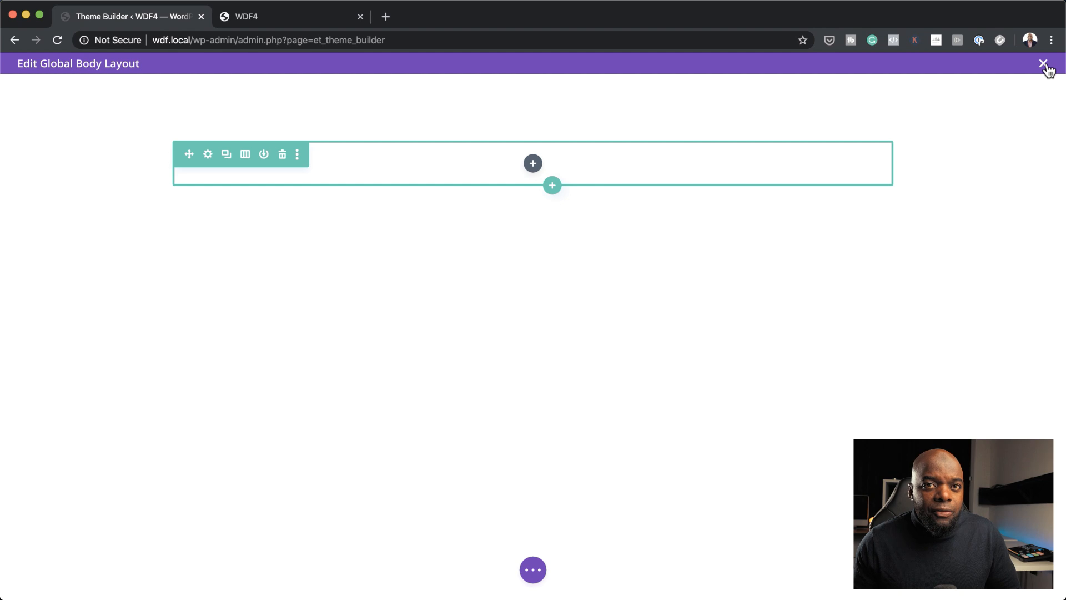
left_click(1044, 64)
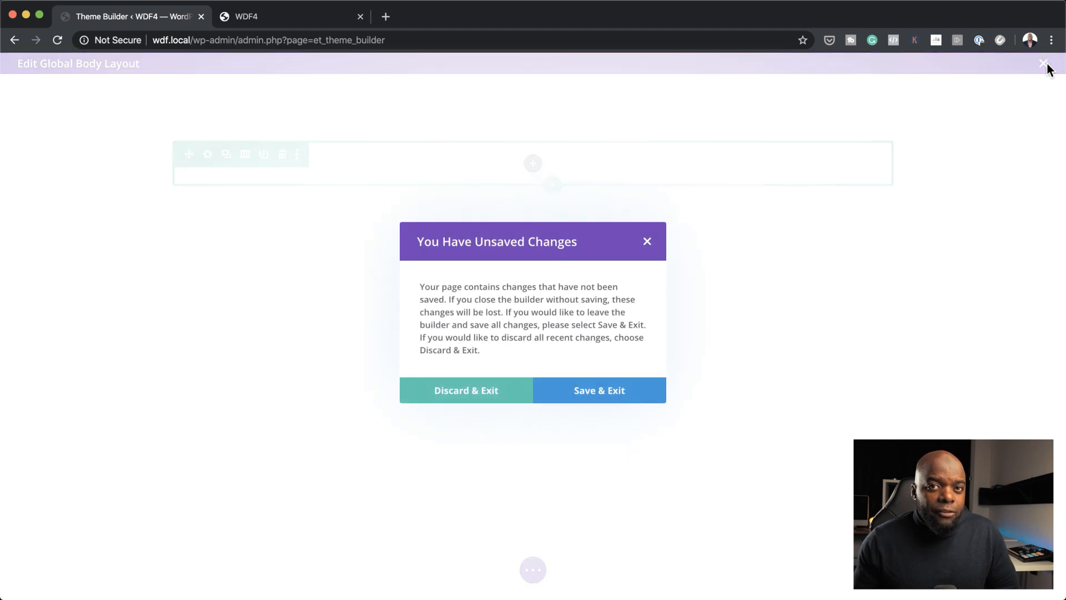
mouse_move(525, 406)
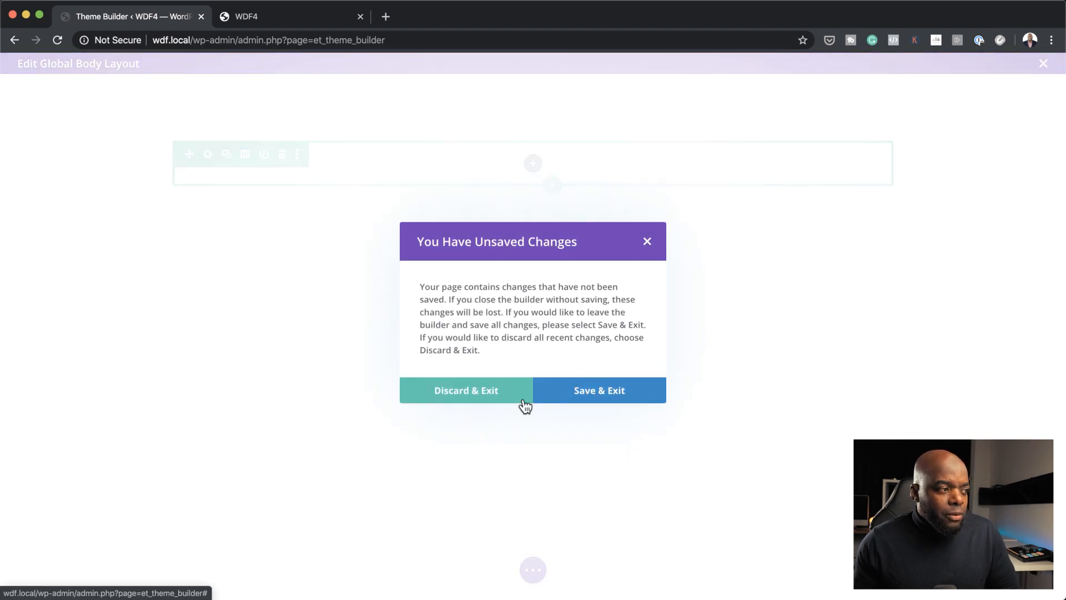
left_click(465, 390)
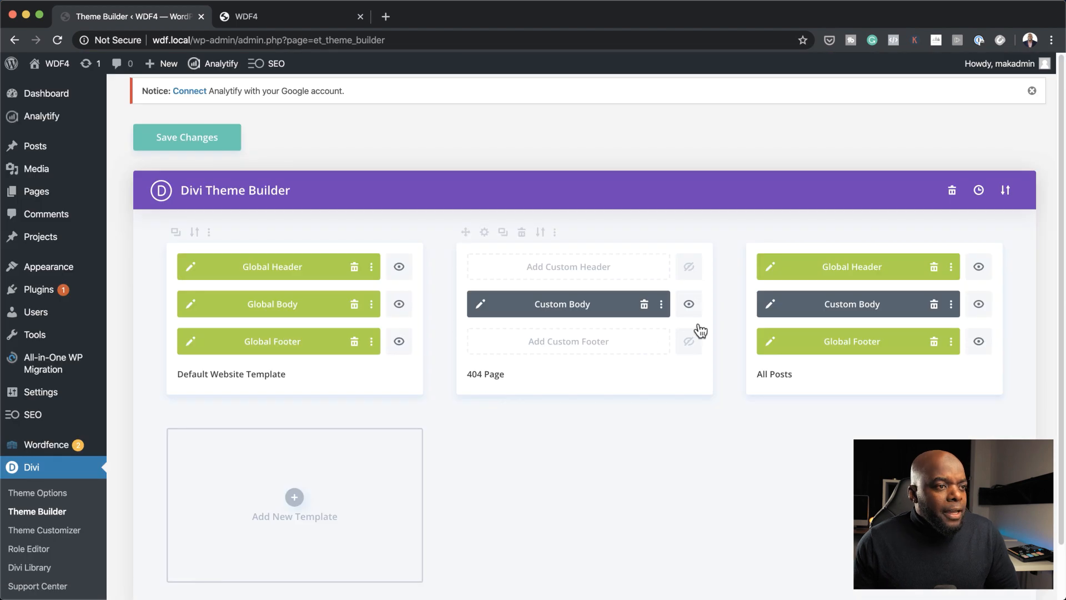
mouse_move(826, 260)
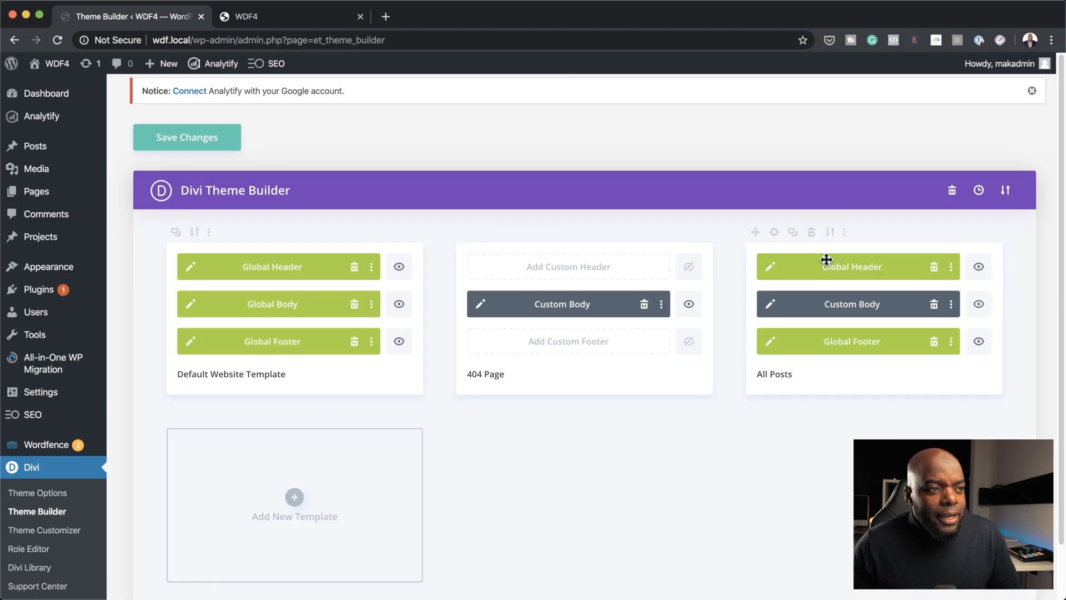
mouse_move(795, 396)
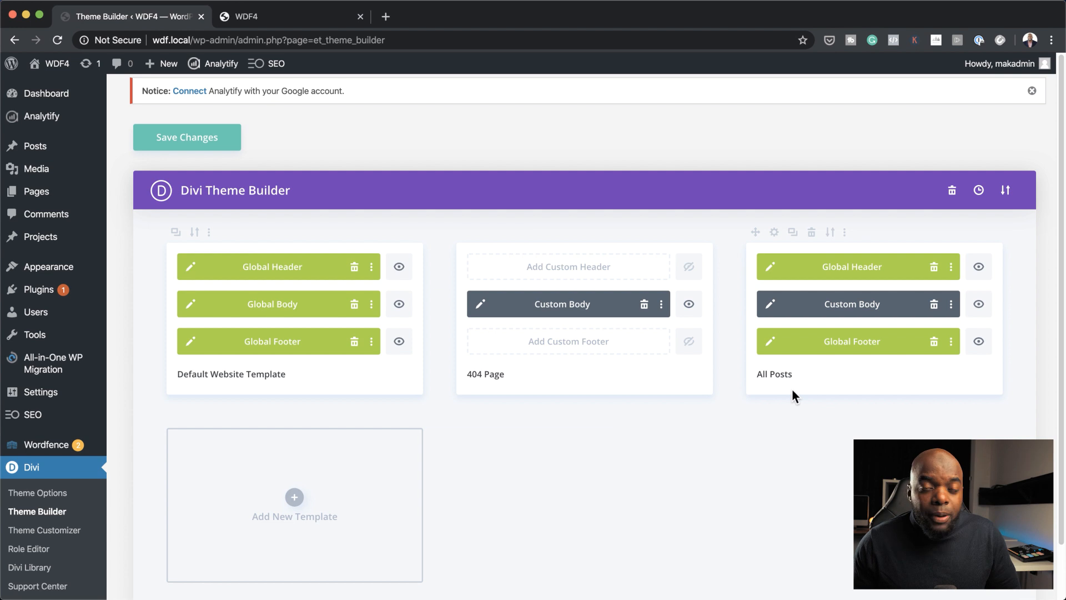
mouse_move(770, 311)
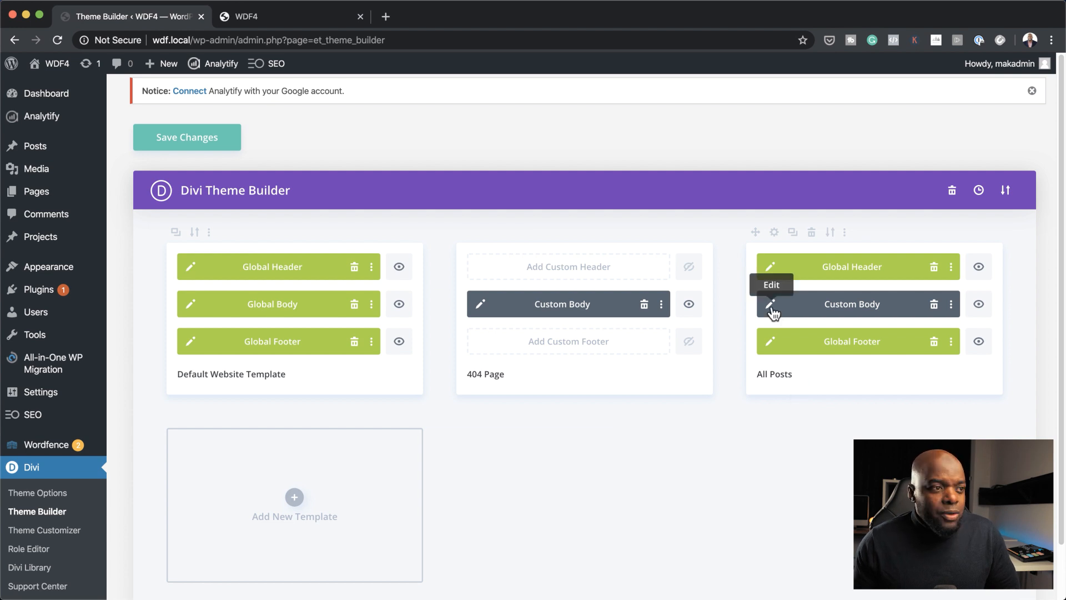
- Open the All Posts template's Custom Body layout in the Divi builder
left_click(769, 304)
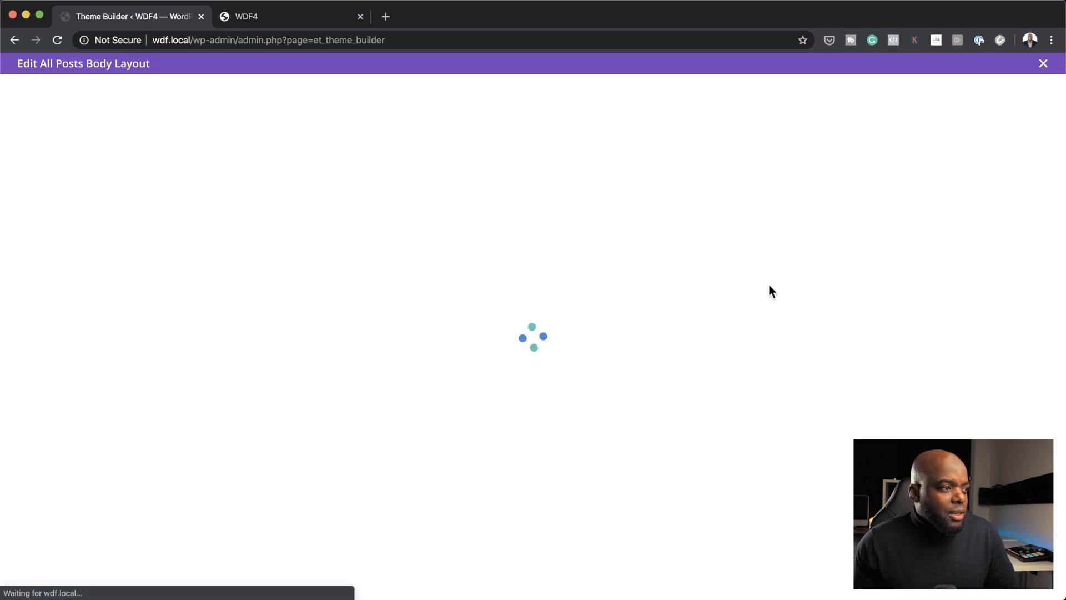
mouse_move(741, 319)
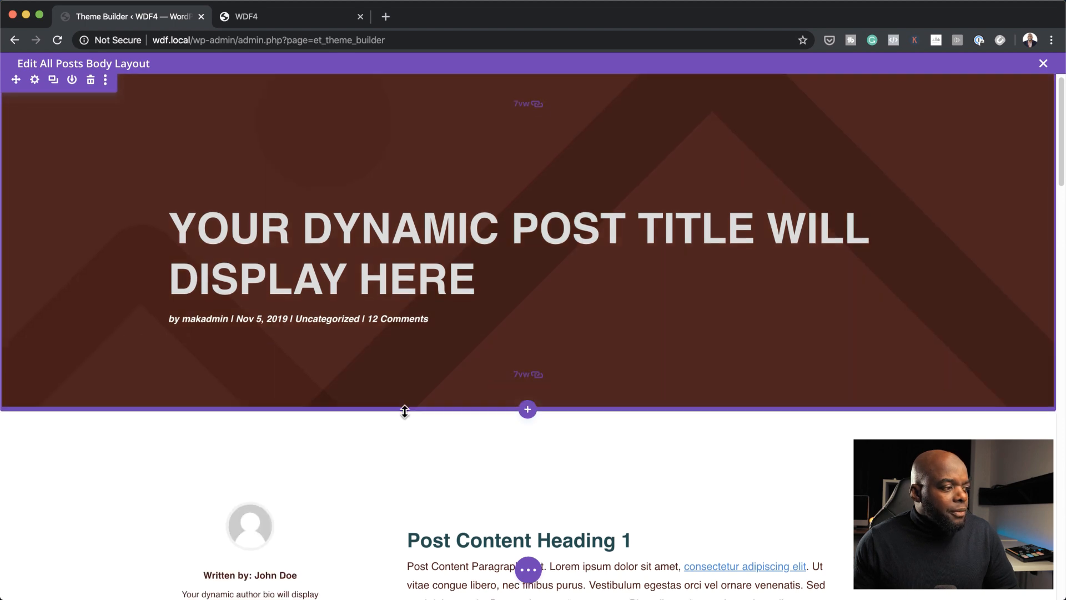
- Scroll through the All Posts body layout, then switch to the live WDF4 site tab
scroll("down", 3)
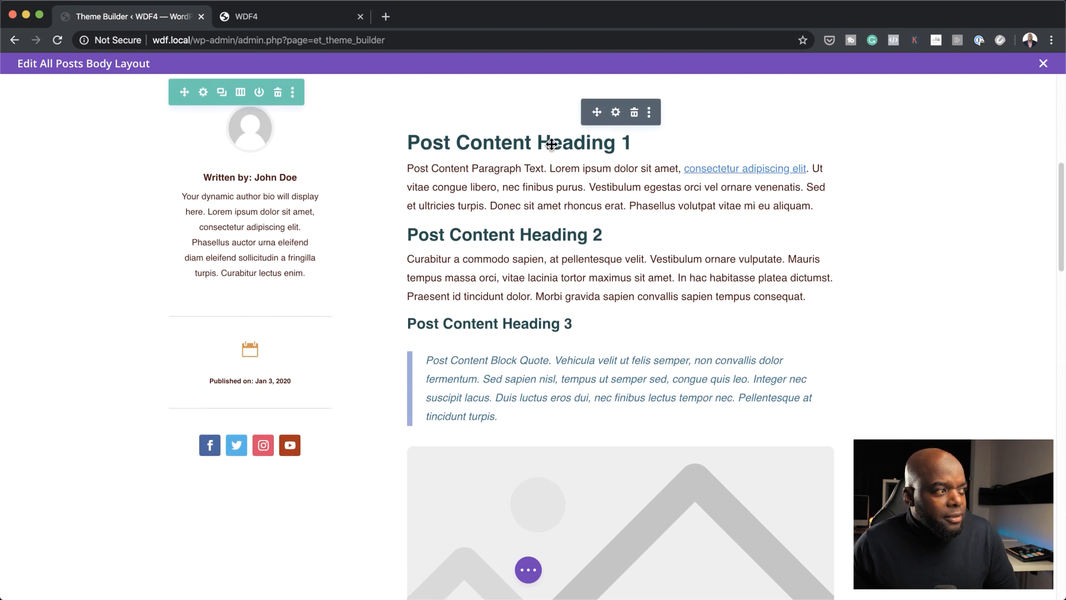
mouse_move(468, 382)
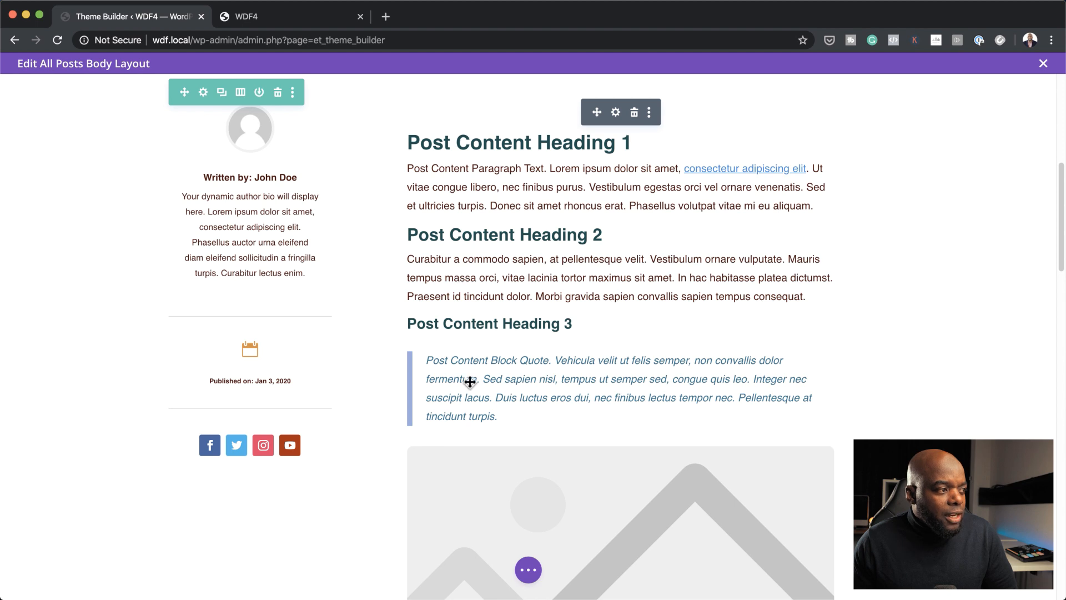
scroll("down", 3)
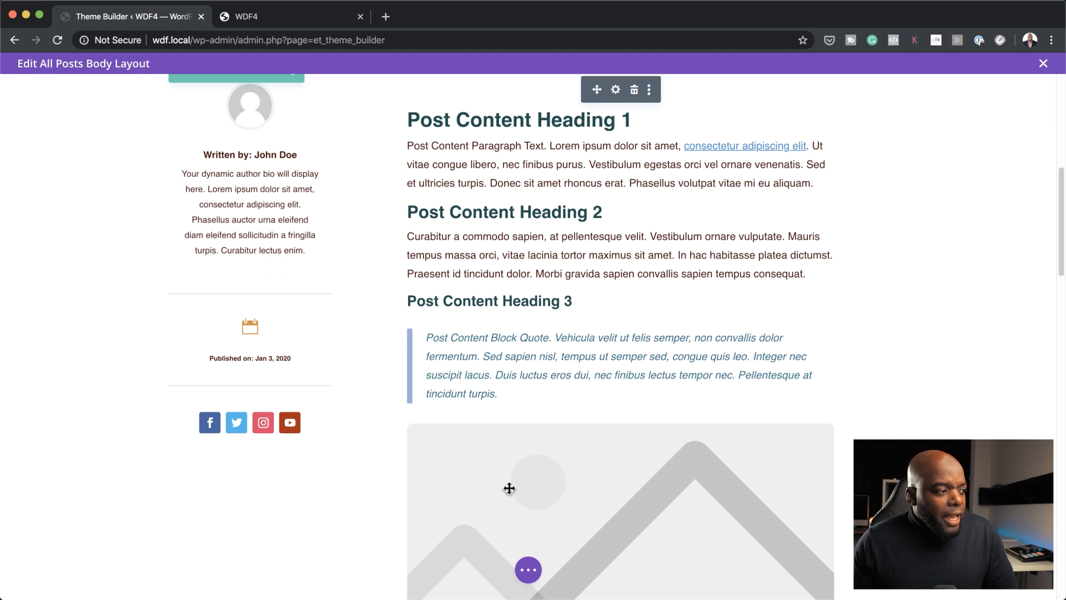
scroll("down", 3)
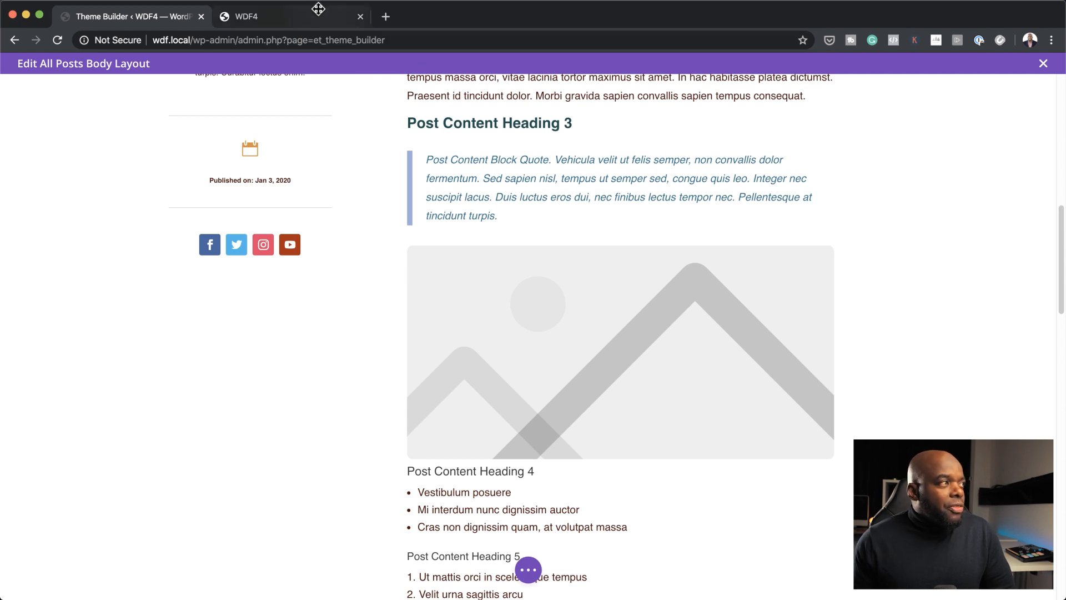
left_click(246, 17)
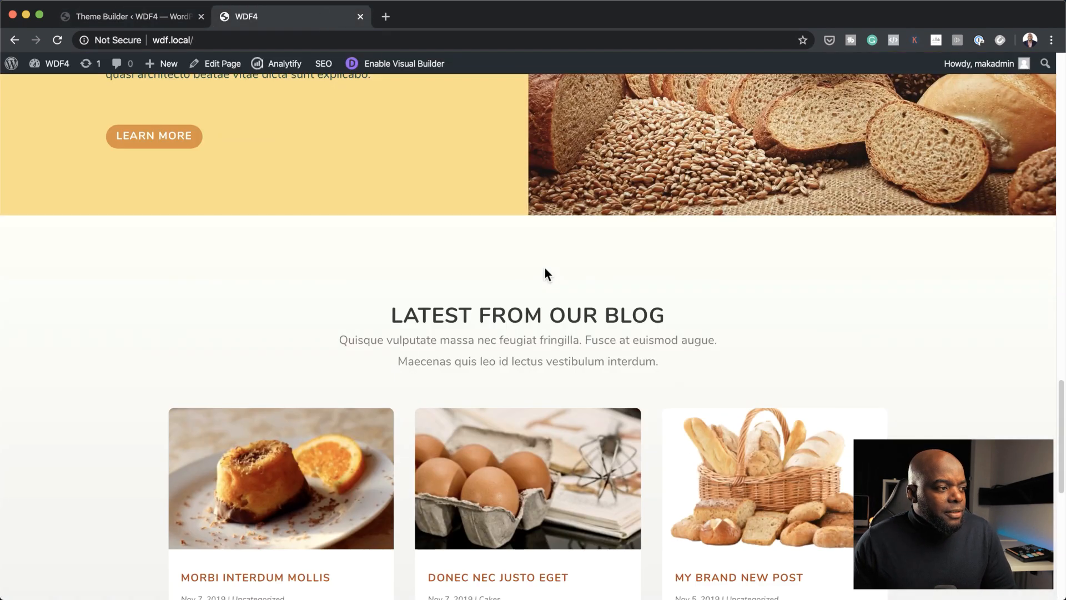
- Open the 'Donec nec justo eget' post from the home page's Latest From Our Blog section
scroll("down", 3)
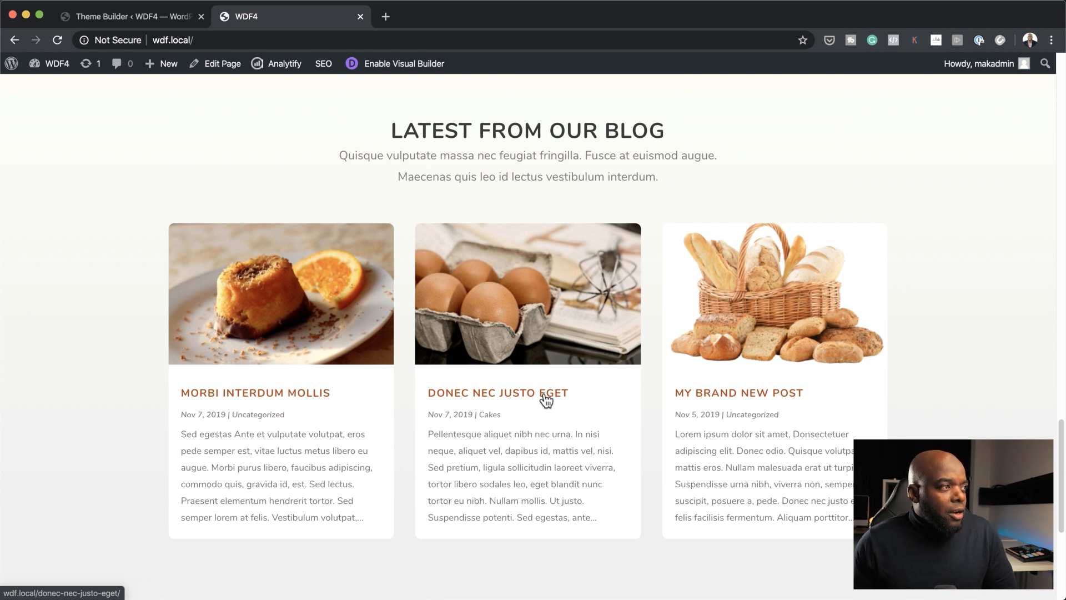
left_click(497, 392)
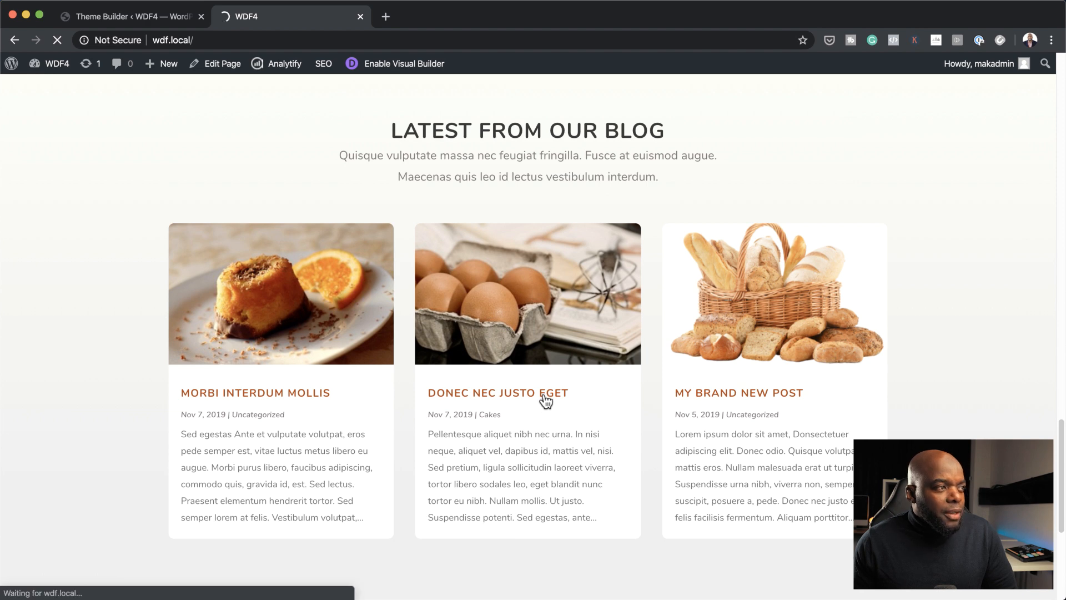
left_click(497, 392)
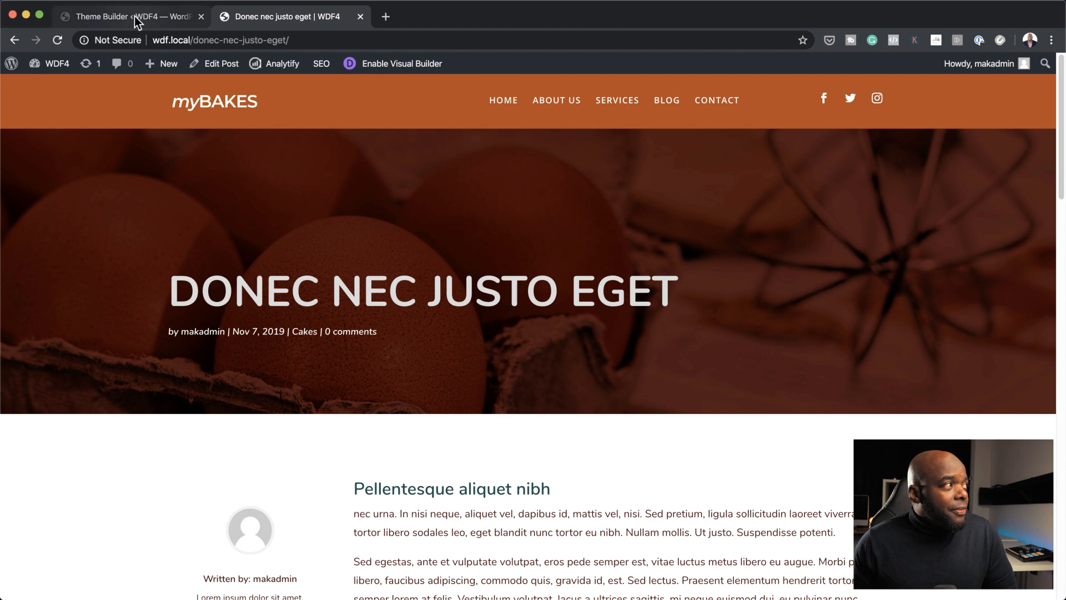
left_click(128, 17)
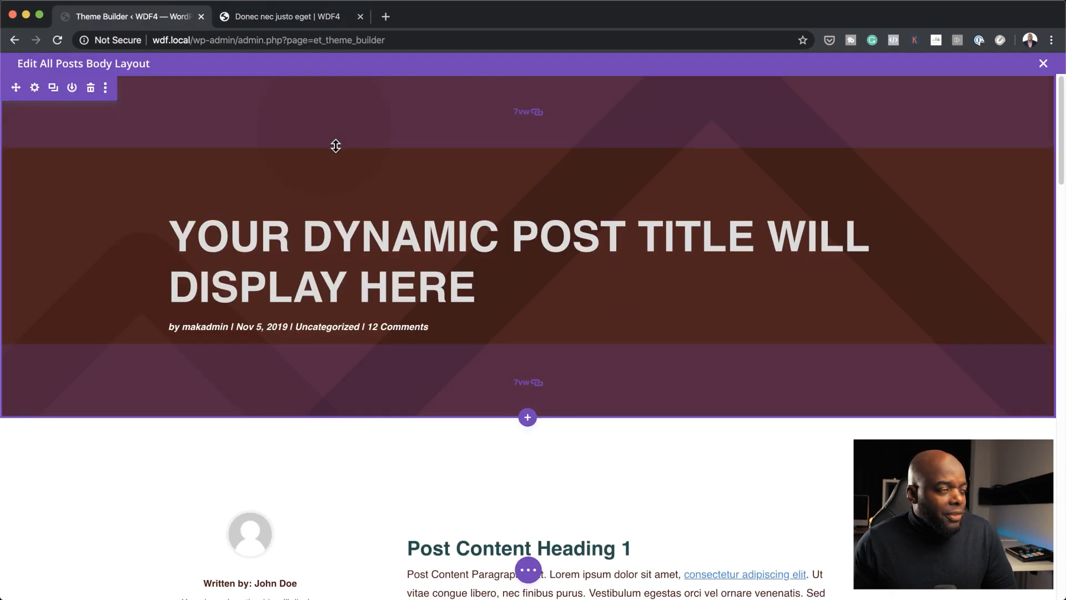
left_click(279, 17)
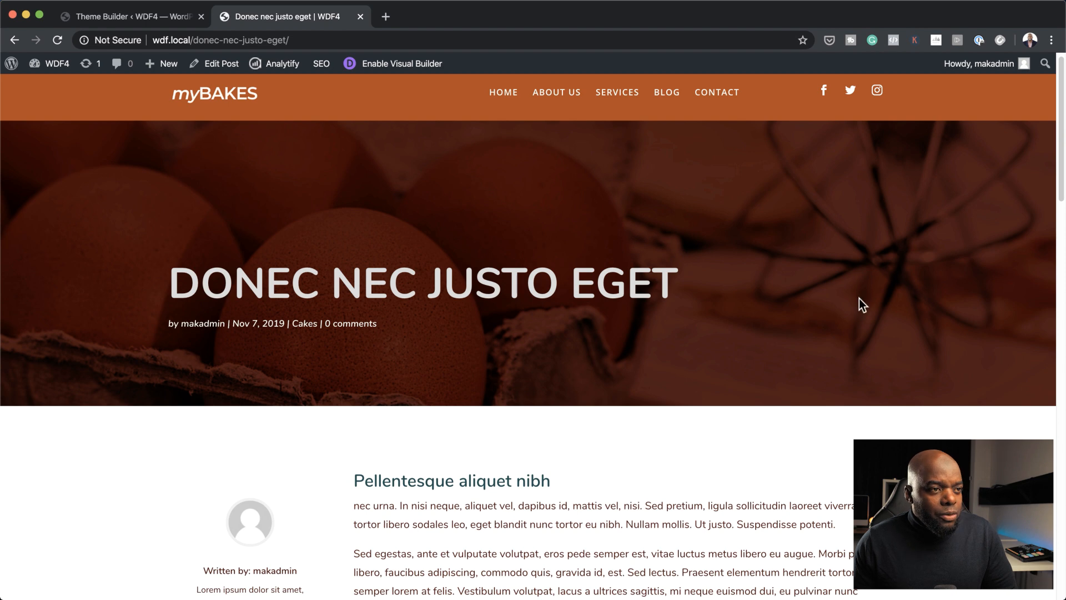
- Scroll through the live post's author sidebar and content
scroll("down", 3)
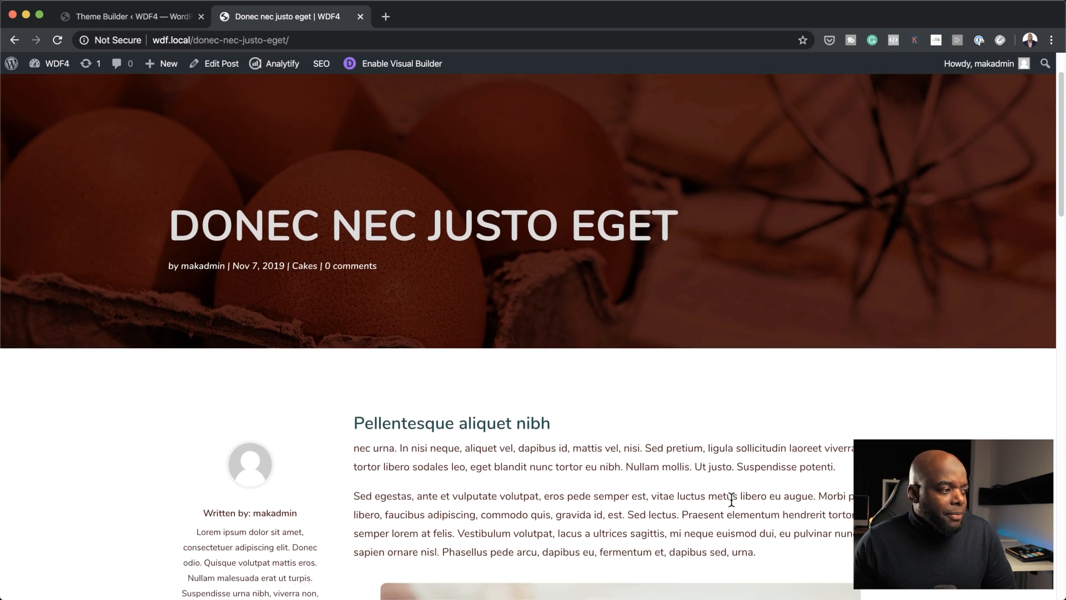
scroll("down", 3)
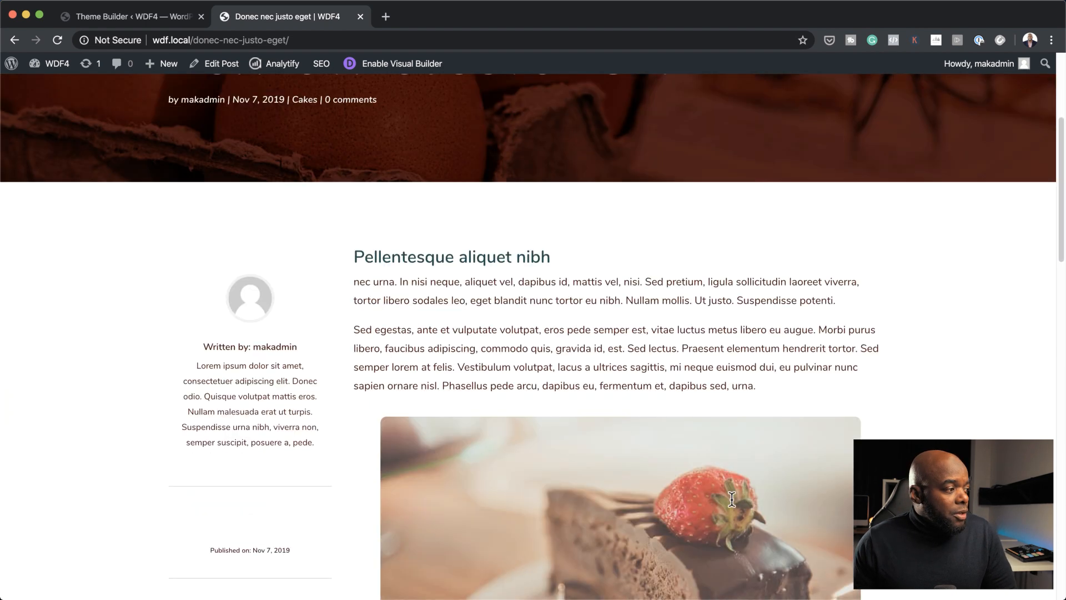
scroll("down", 3)
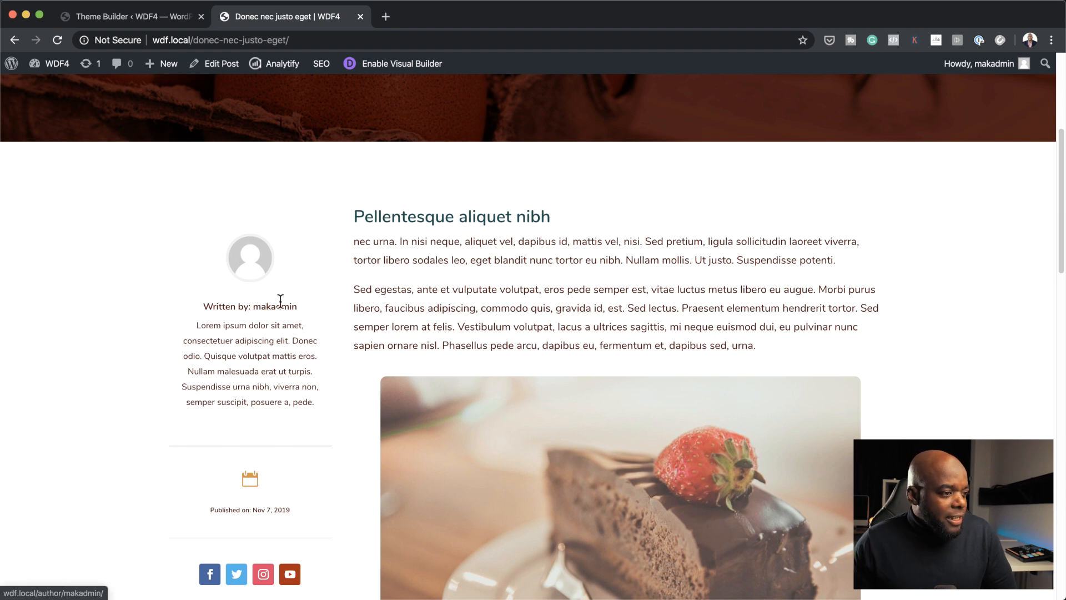
scroll("down", 3)
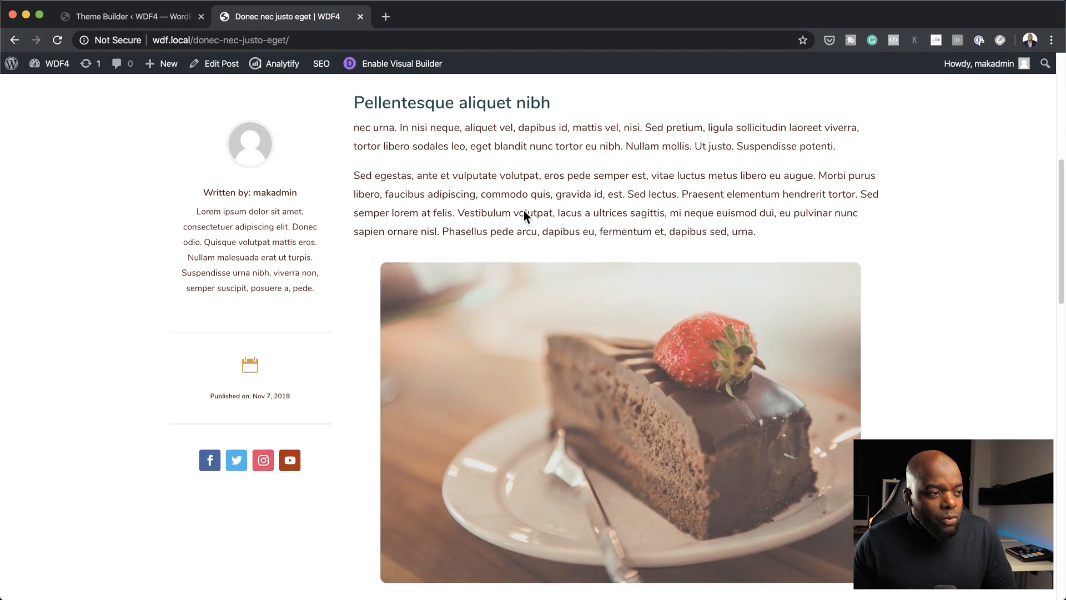
mouse_move(151, 26)
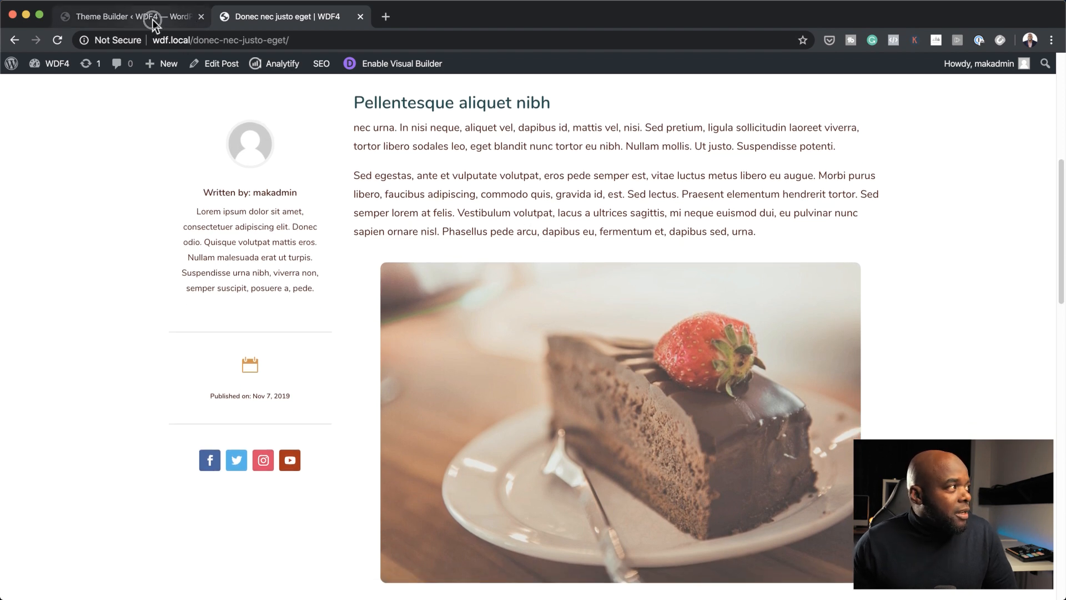
- Switch to the Theme Builder tab and scroll through the All Posts body layout
left_click(129, 17)
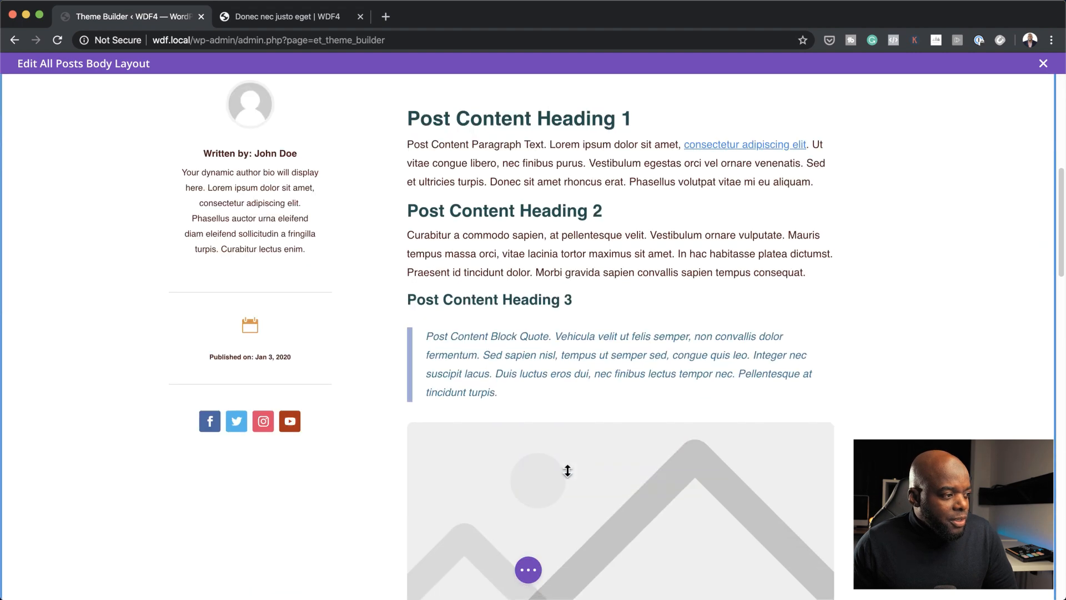
scroll("down", 3)
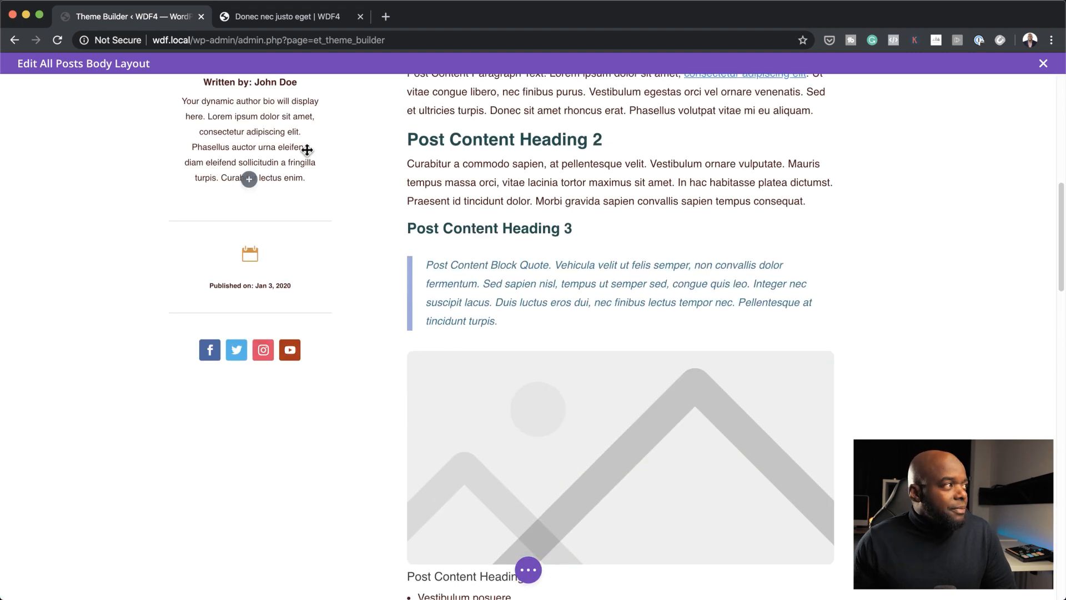
scroll("up", 3)
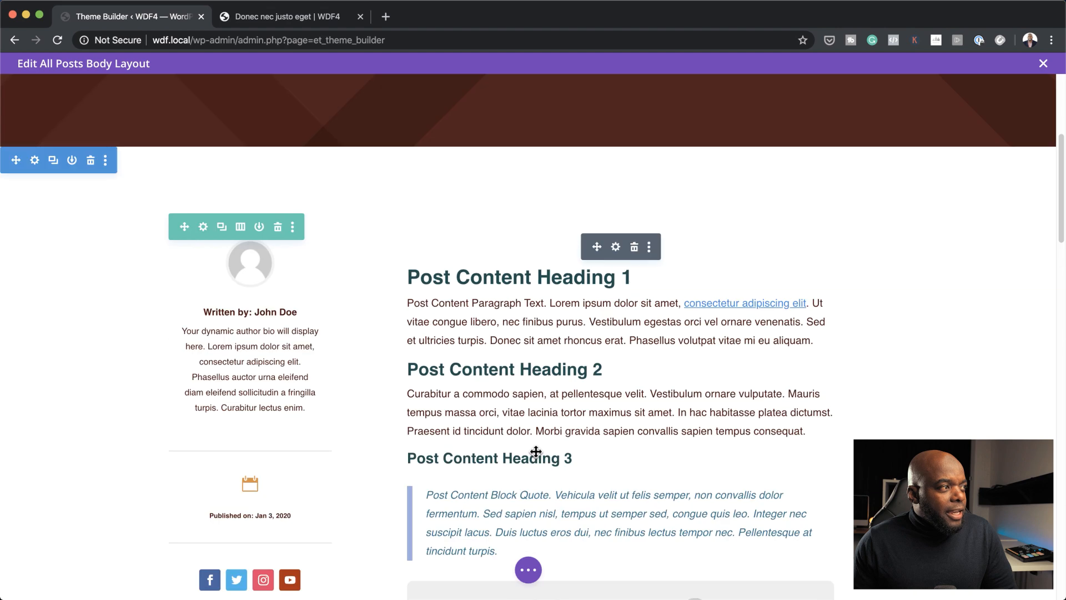
- Switch to the live post and scroll down to its newsletter signup and Add a Comment area
left_click(282, 17)
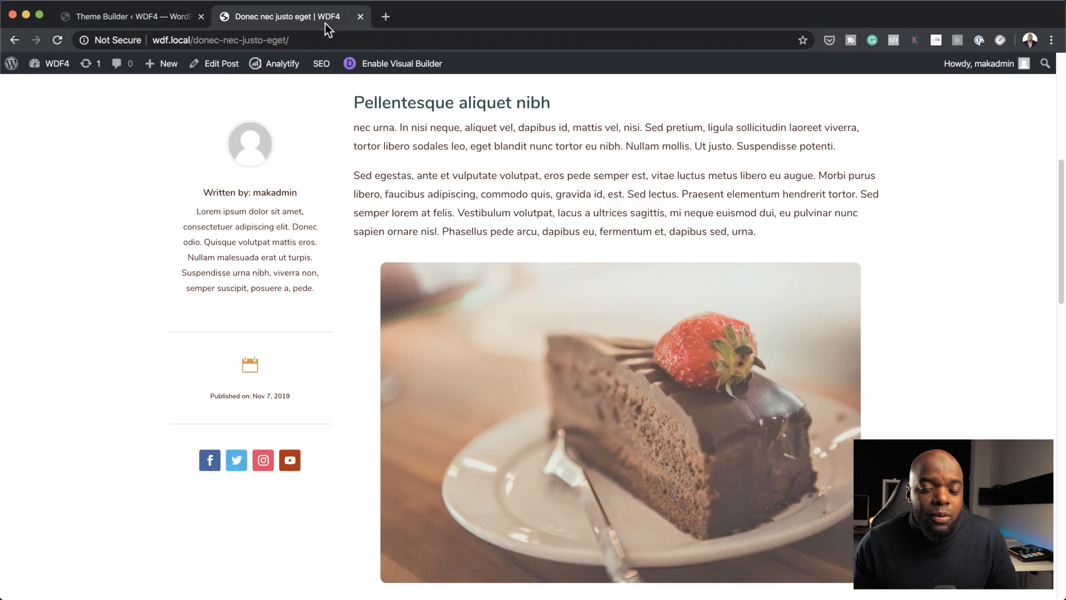
mouse_move(577, 368)
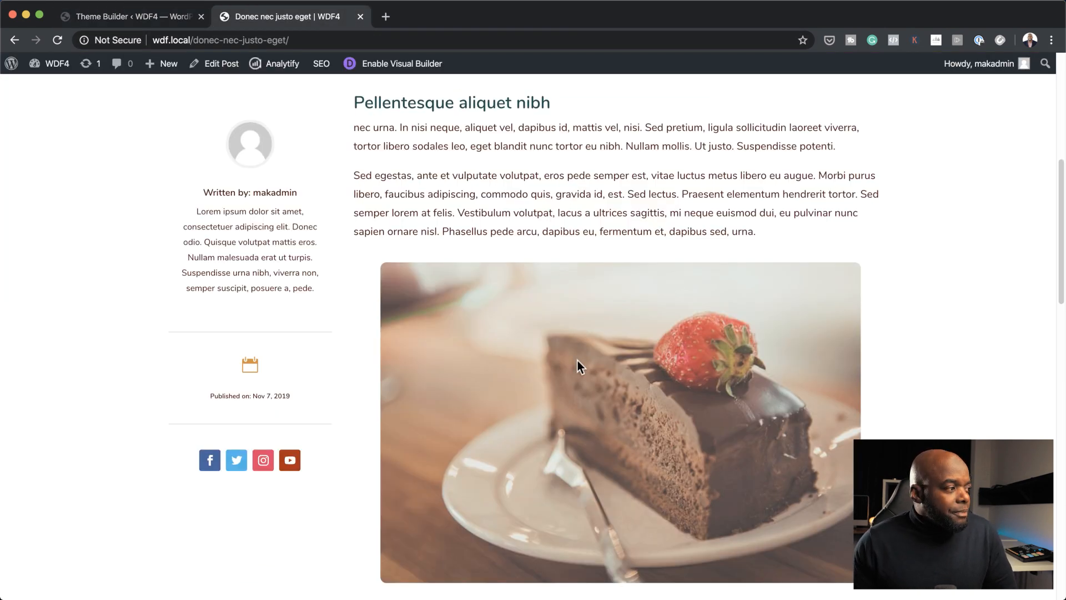
scroll("down", 3)
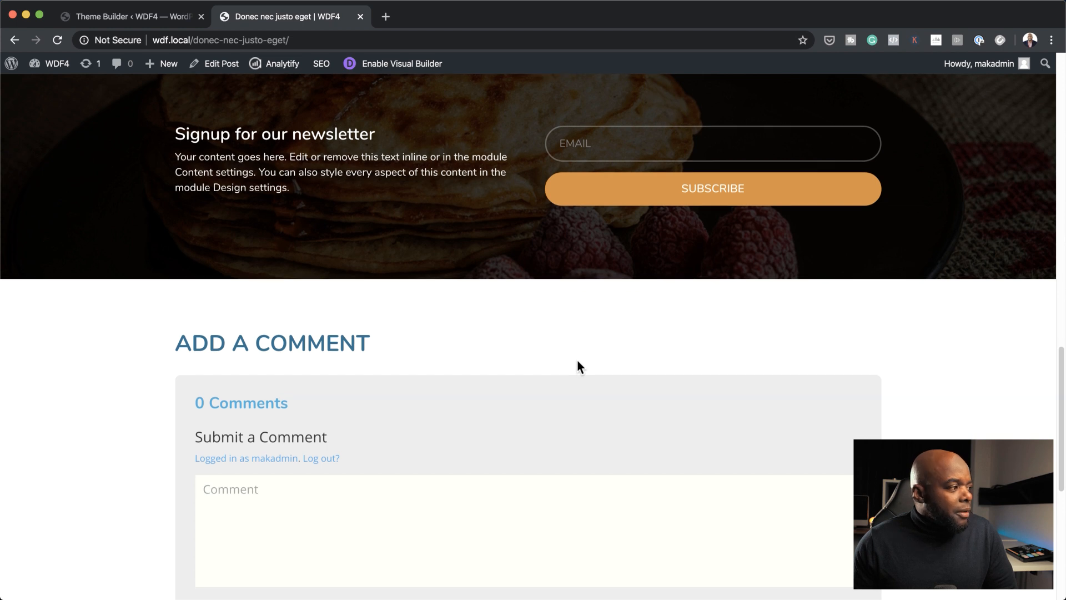
scroll("down", 3)
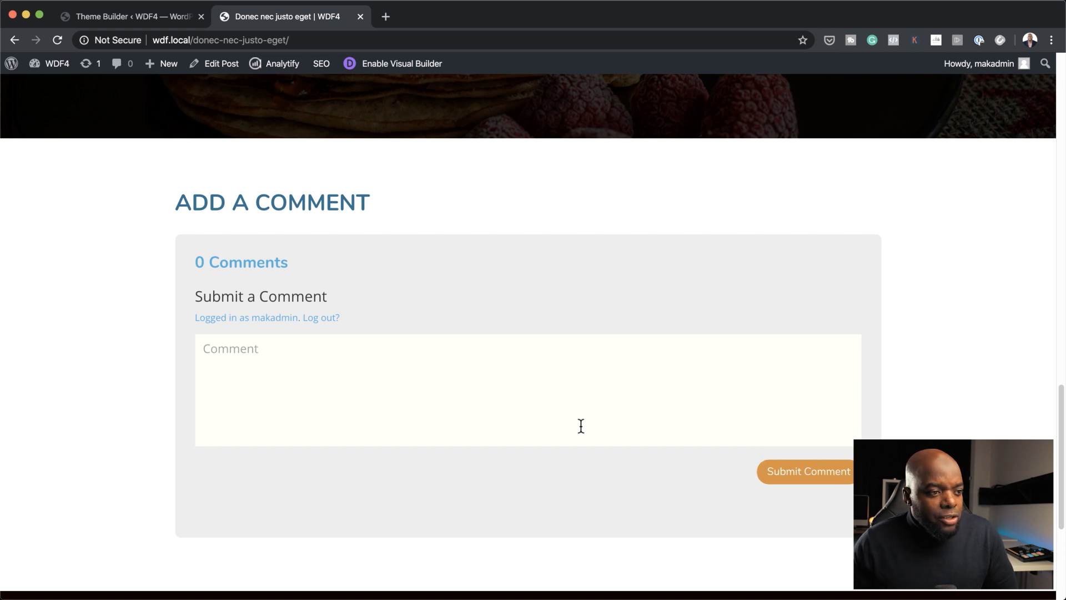
mouse_move(692, 281)
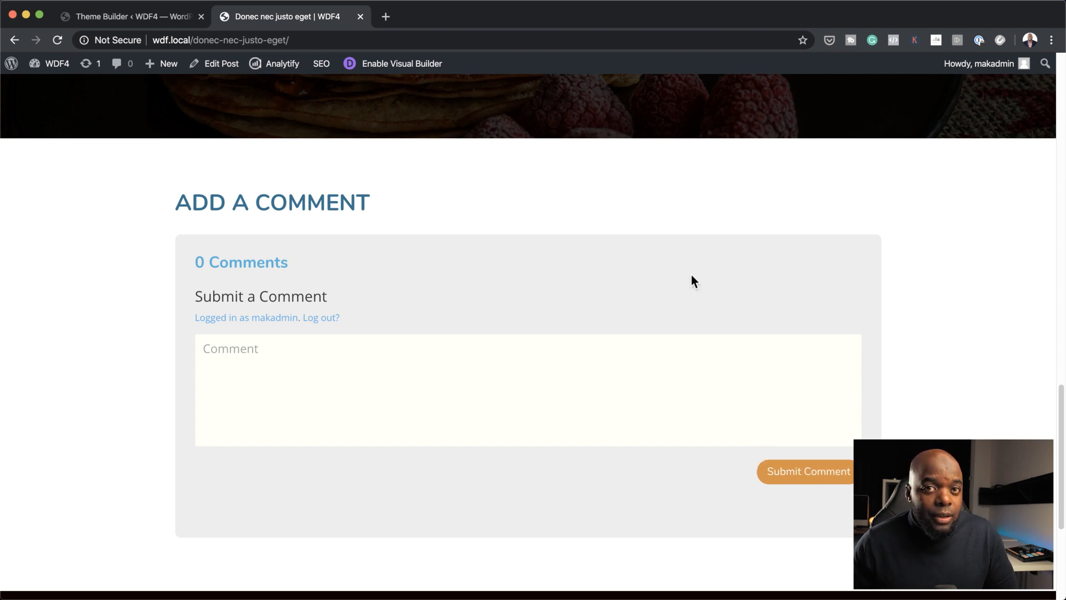
mouse_move(672, 296)
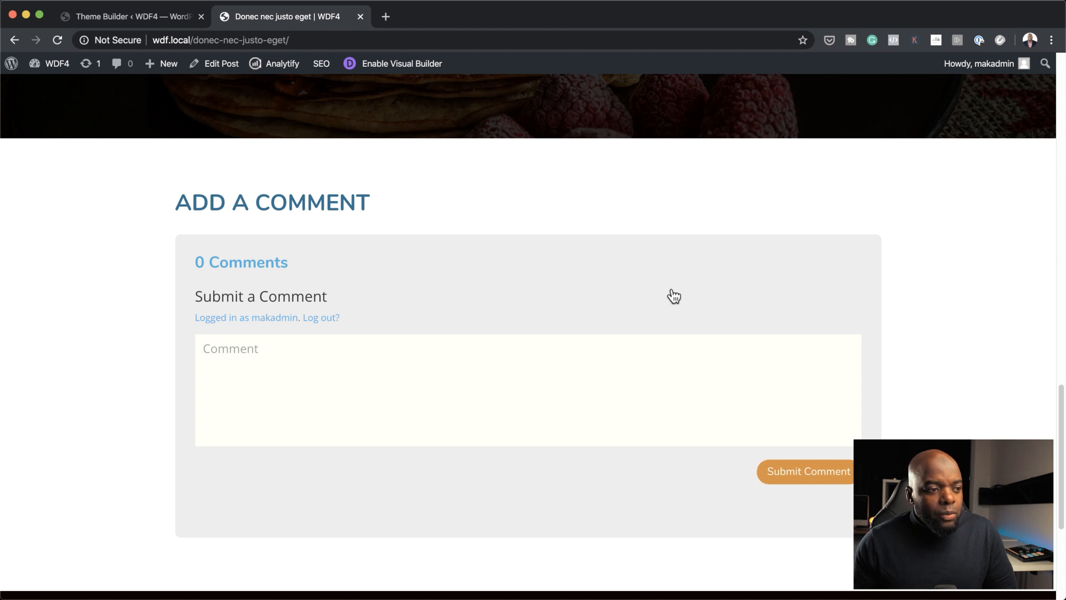
scroll("up", 3)
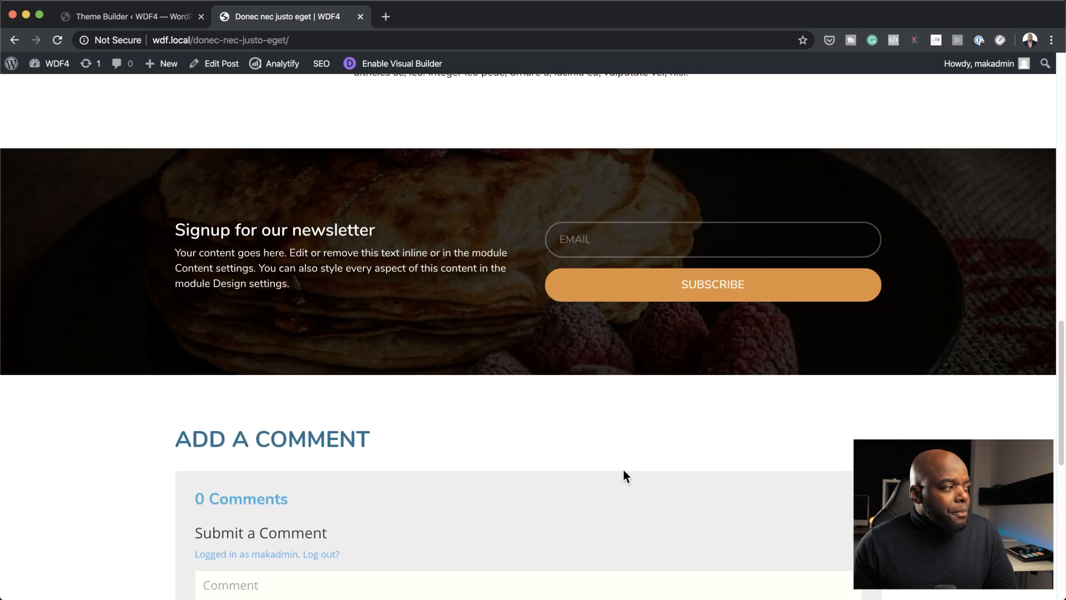
scroll("up", 3)
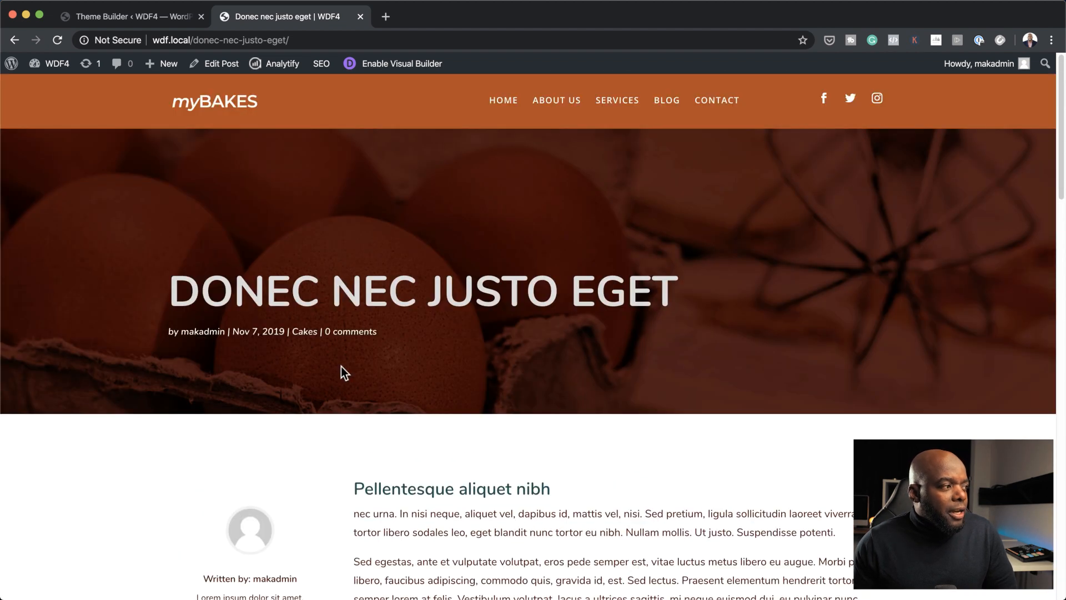
scroll("down", 3)
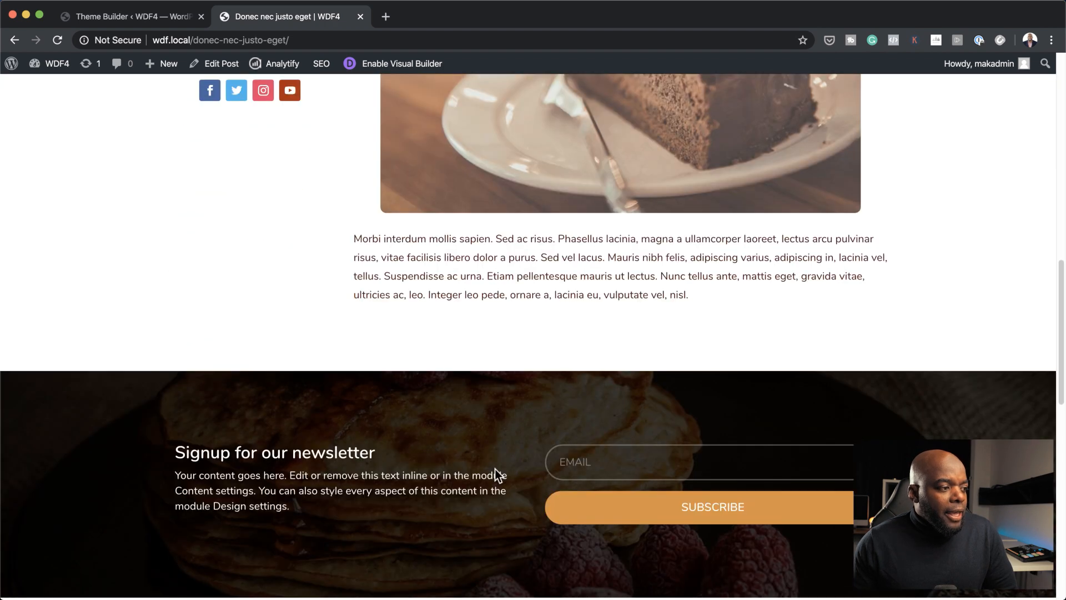
scroll("down", 3)
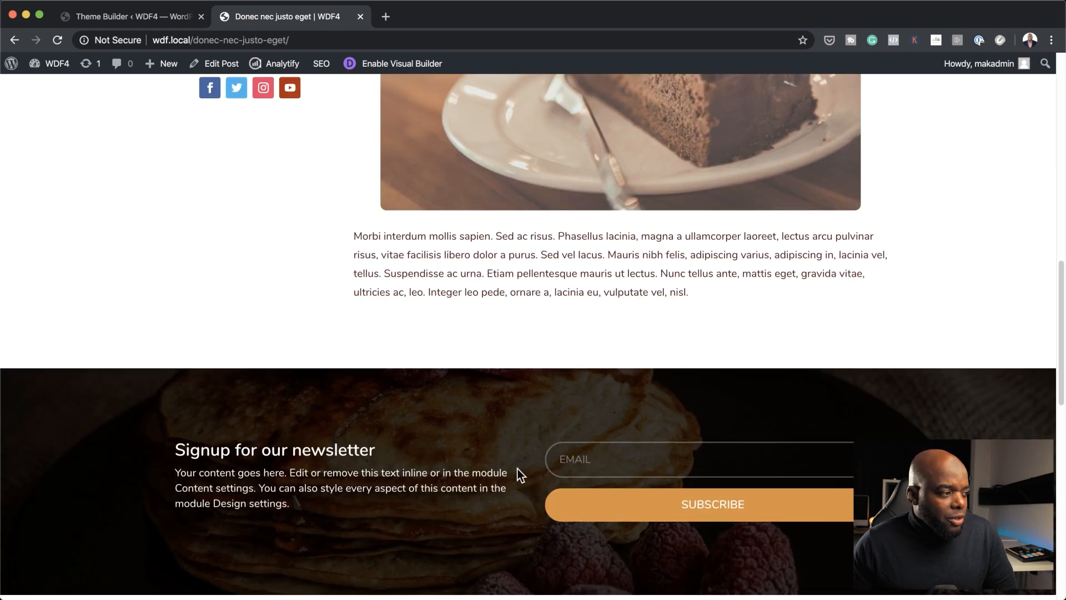
scroll("down", 3)
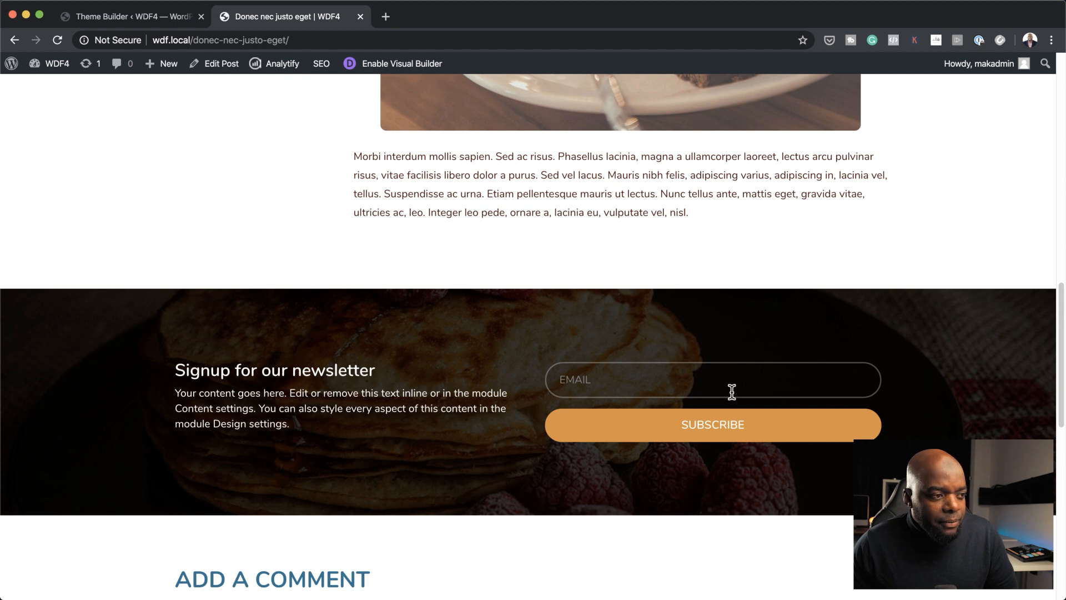
- Scroll the All Posts body layout down to its comment section, then return to the live post tab
left_click(129, 16)
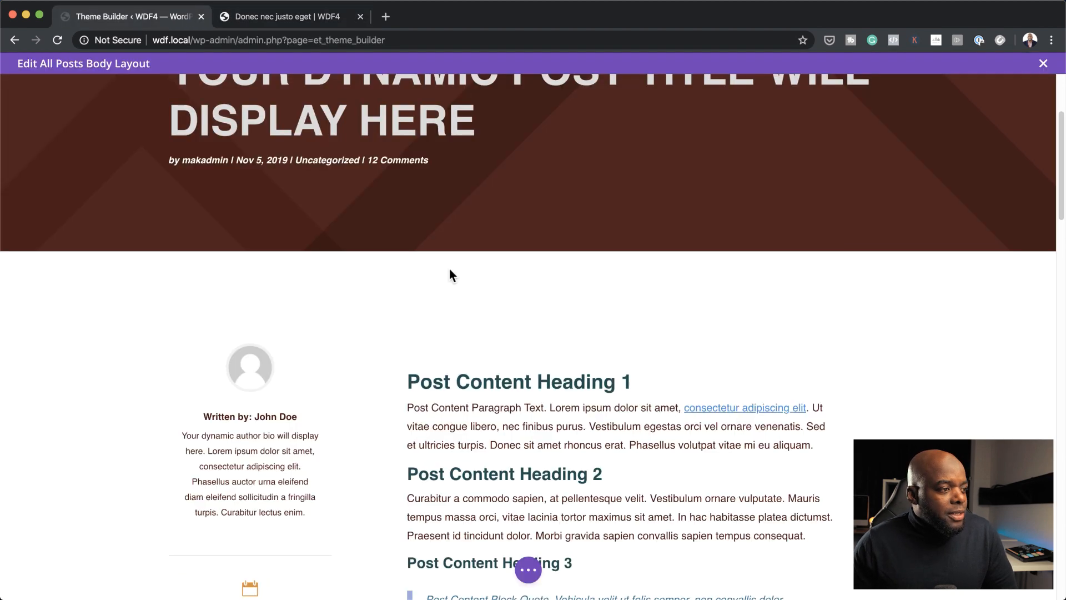
scroll("down", 3)
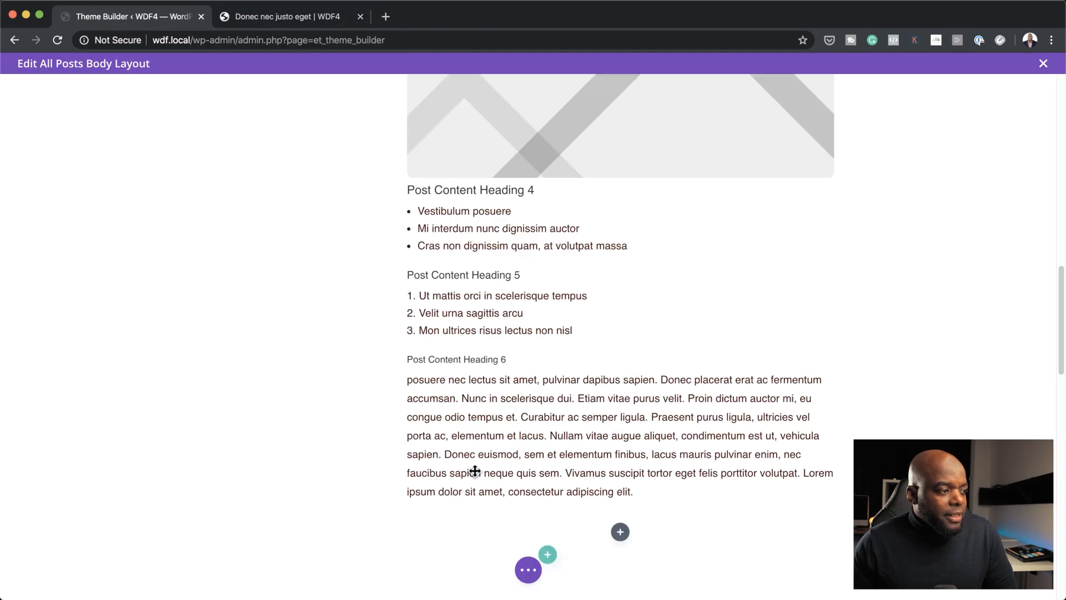
scroll("down", 3)
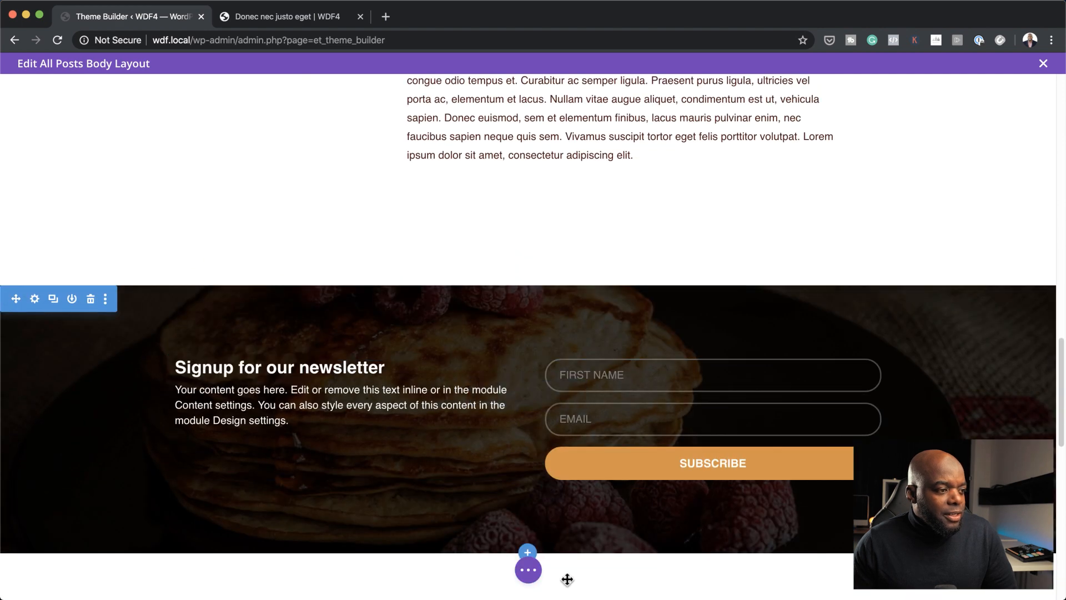
scroll("down", 3)
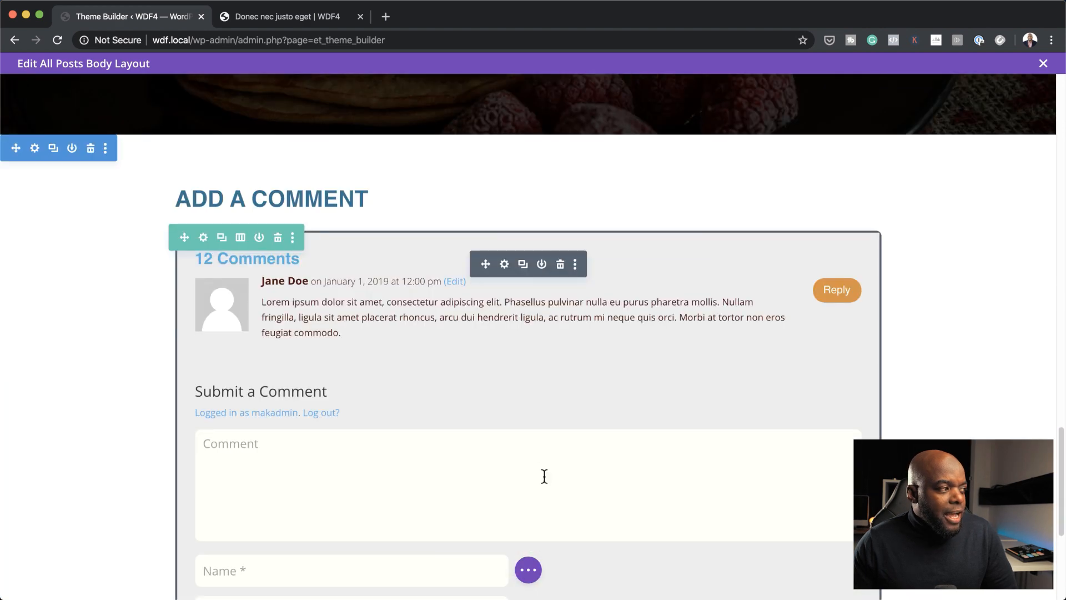
left_click(292, 16)
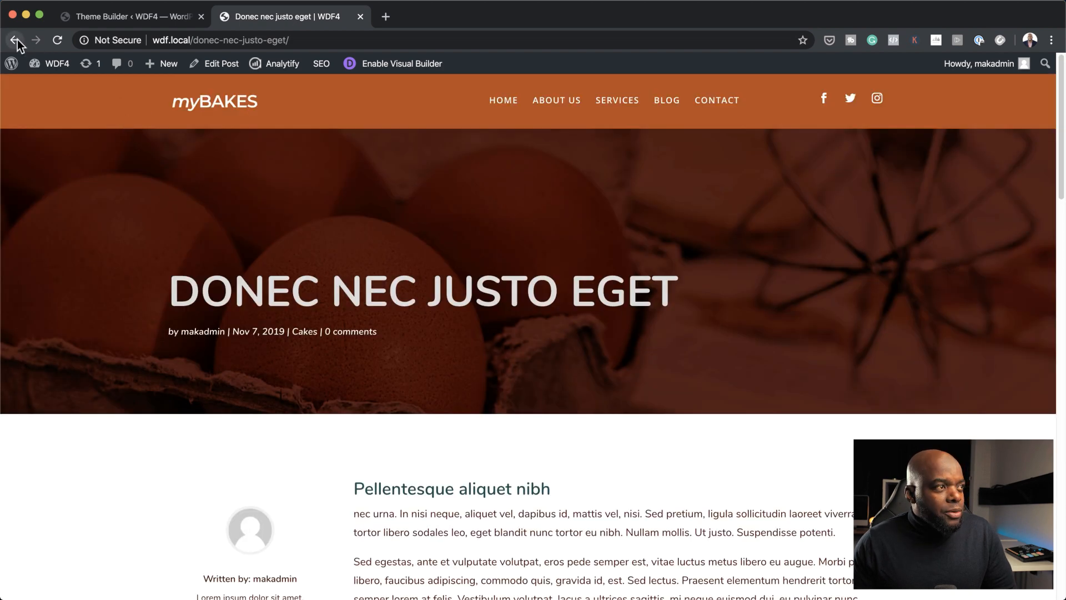
- From the homepage blog grid, open 'My Brand New Post' and scroll down to its newsletter signup
left_click(14, 40)
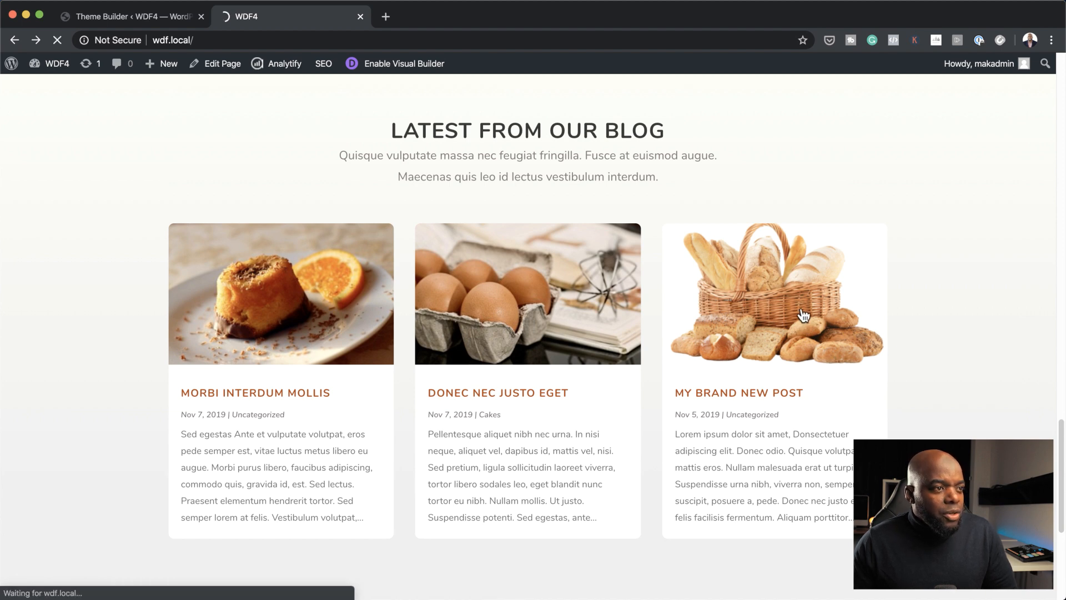
left_click(773, 293)
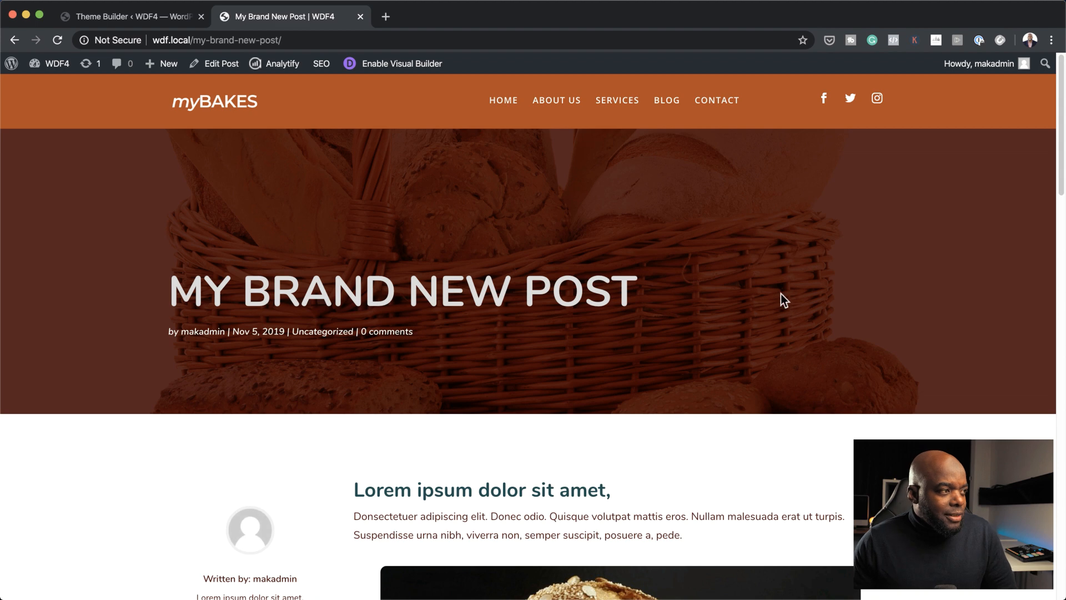
mouse_move(718, 361)
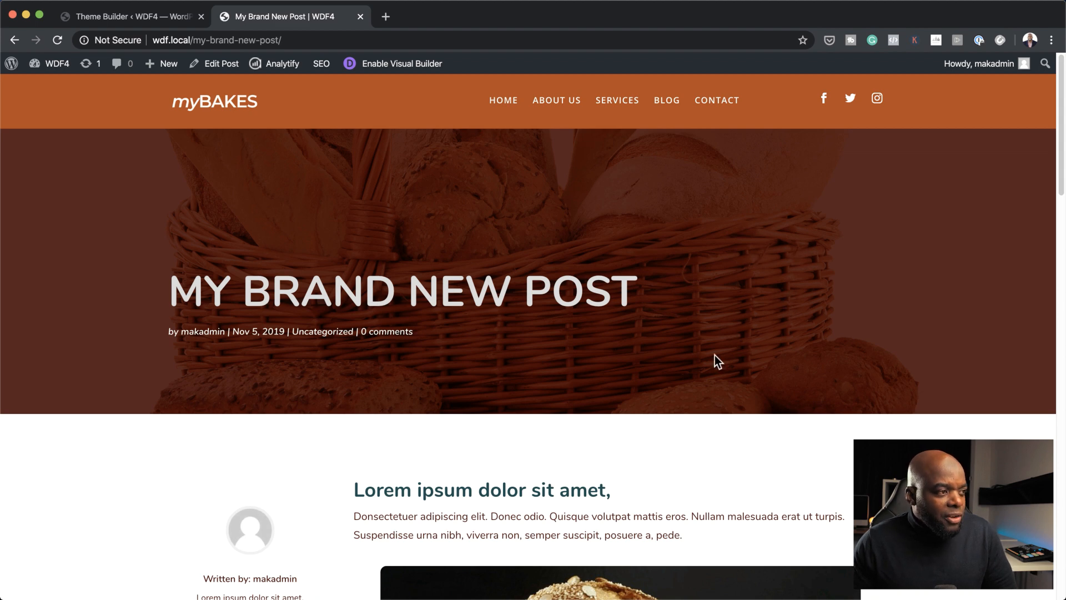
scroll("down", 3)
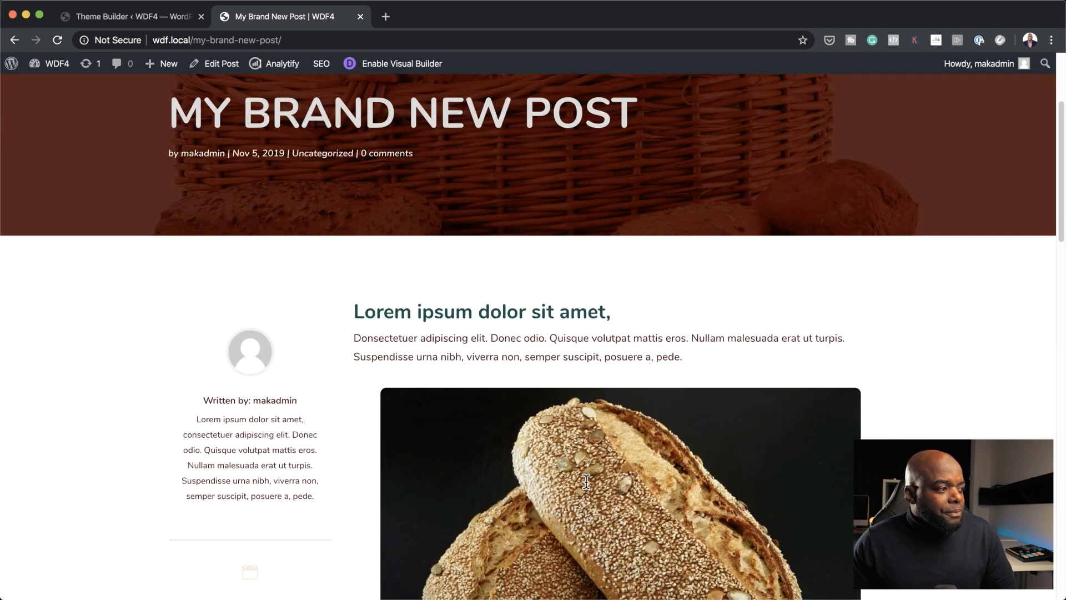
scroll("down", 3)
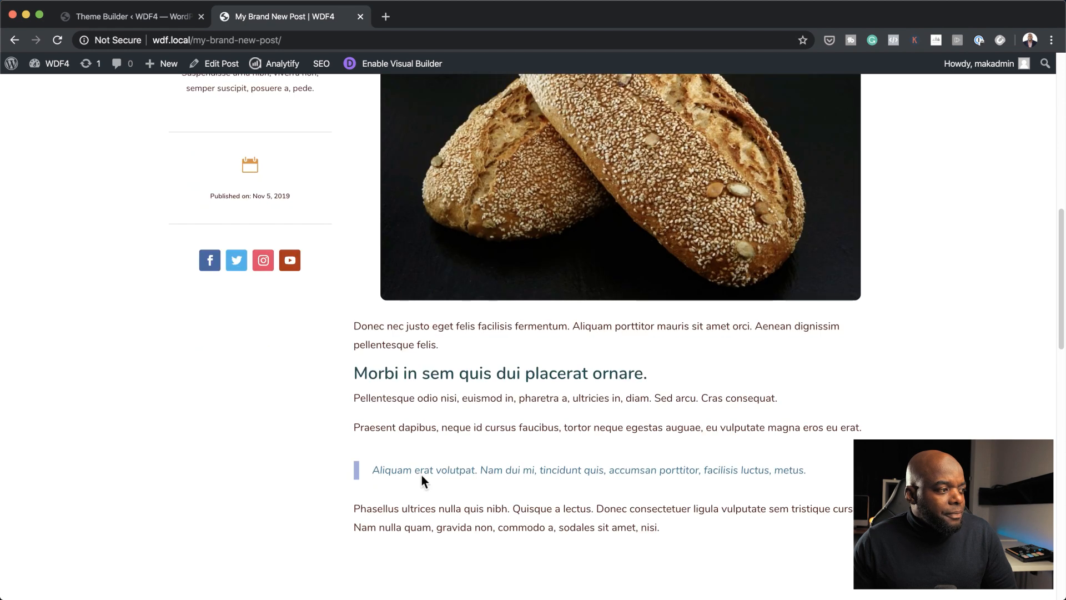
scroll("down", 3)
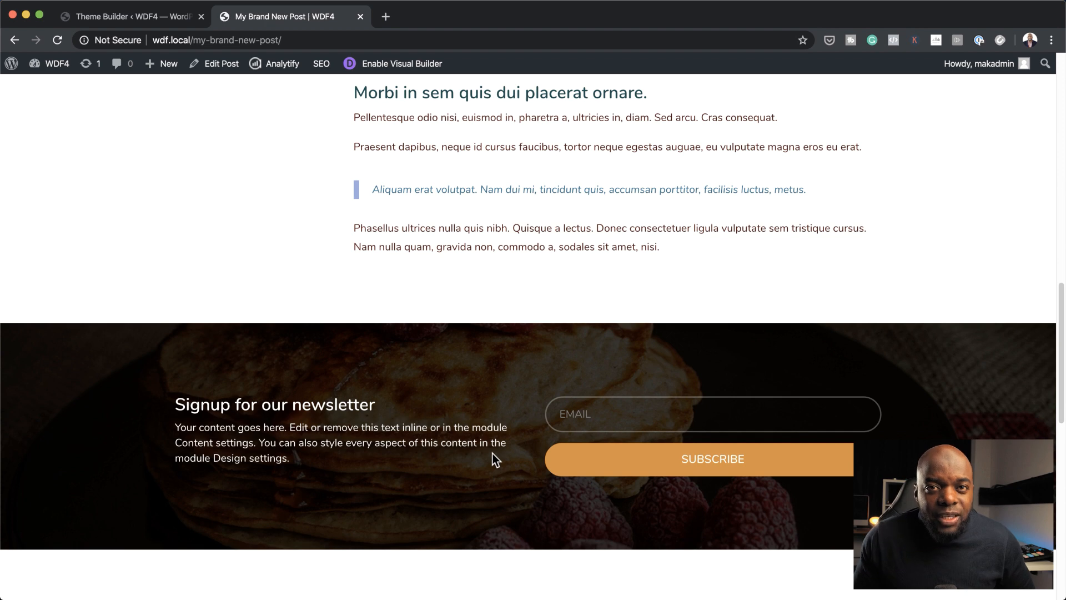
mouse_move(623, 310)
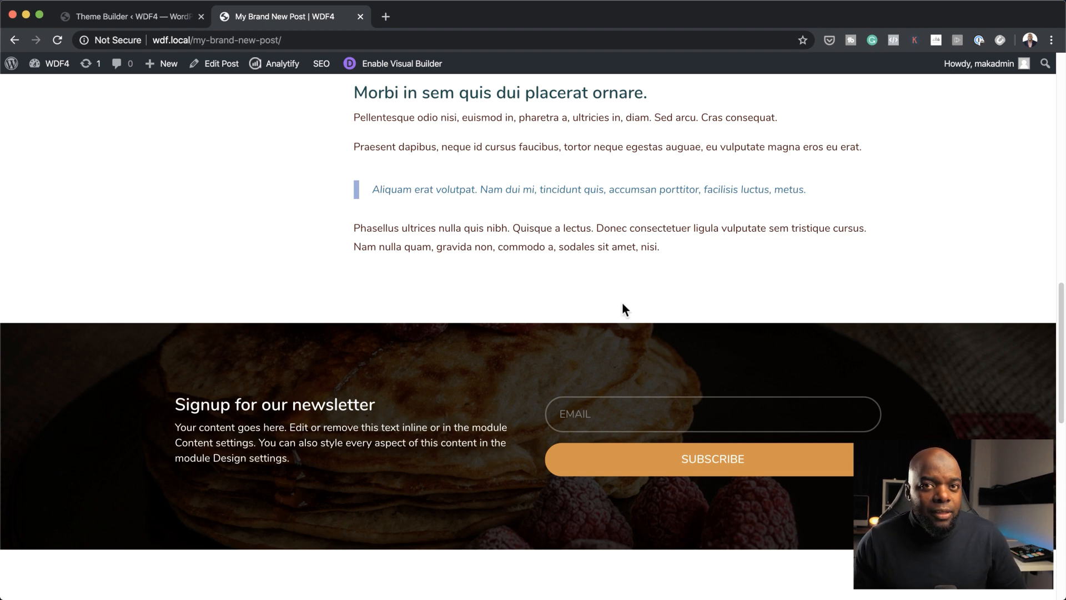
- Switch back to the Divi Theme Builder template overview
left_click(126, 17)
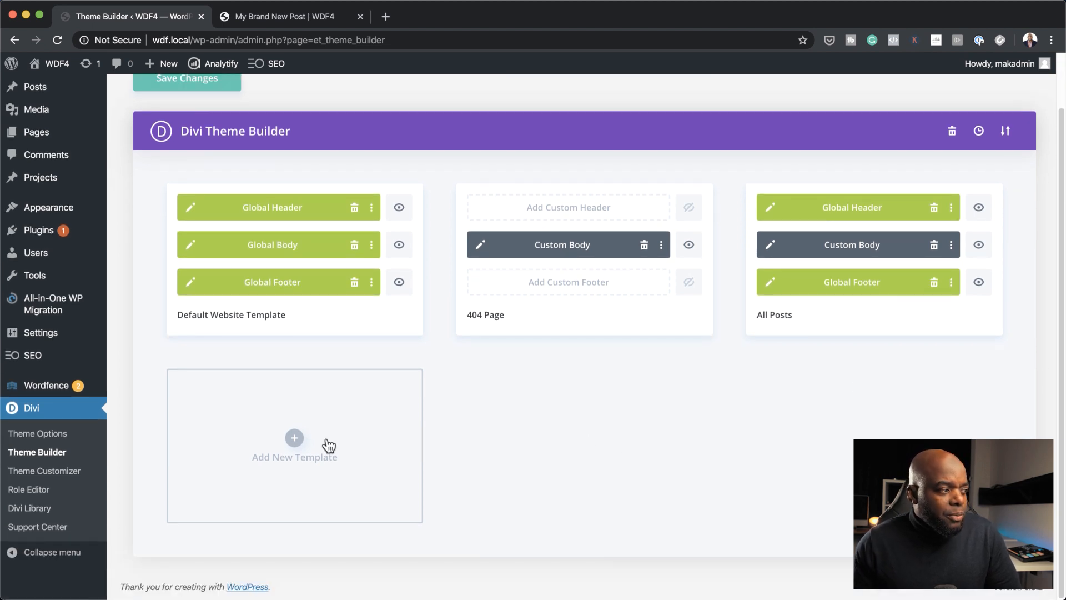
- Add a new template and browse its Use On list down to Projects without selecting anything
left_click(293, 438)
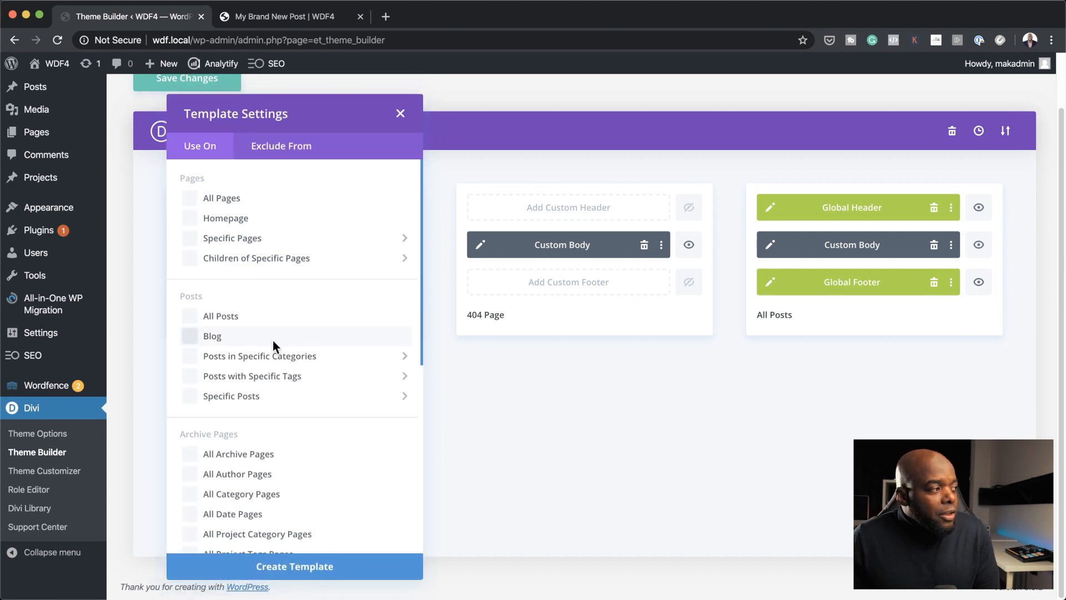
scroll("down", 3)
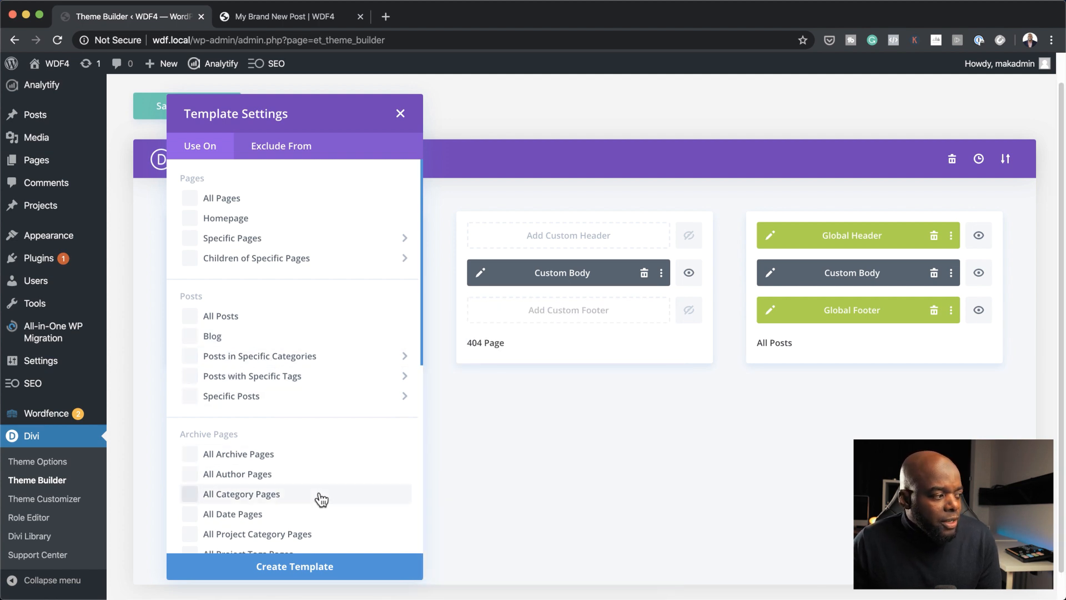
scroll("down", 3)
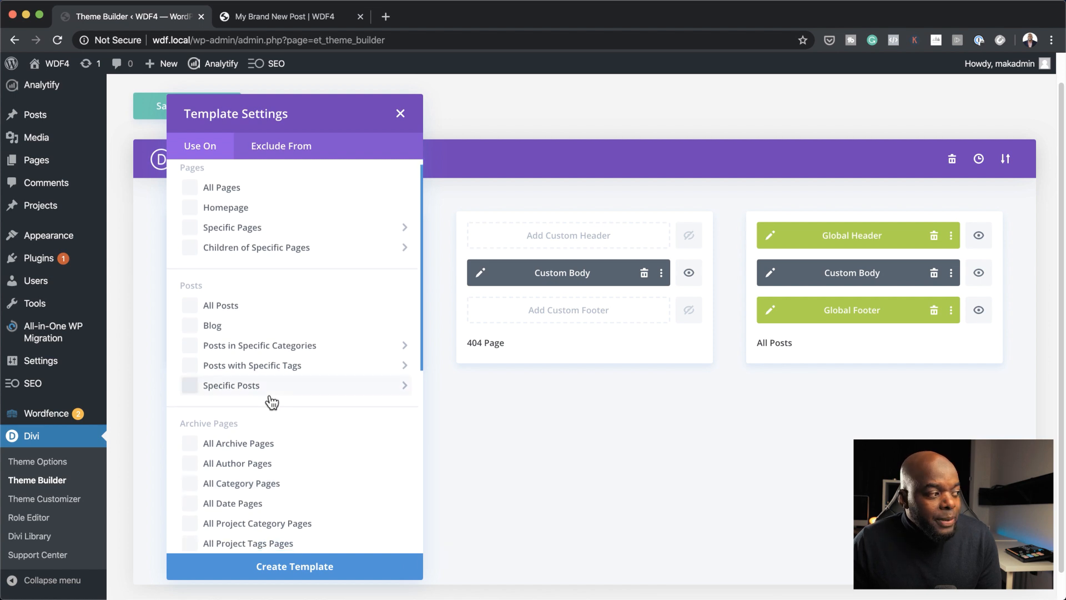
left_click(231, 385)
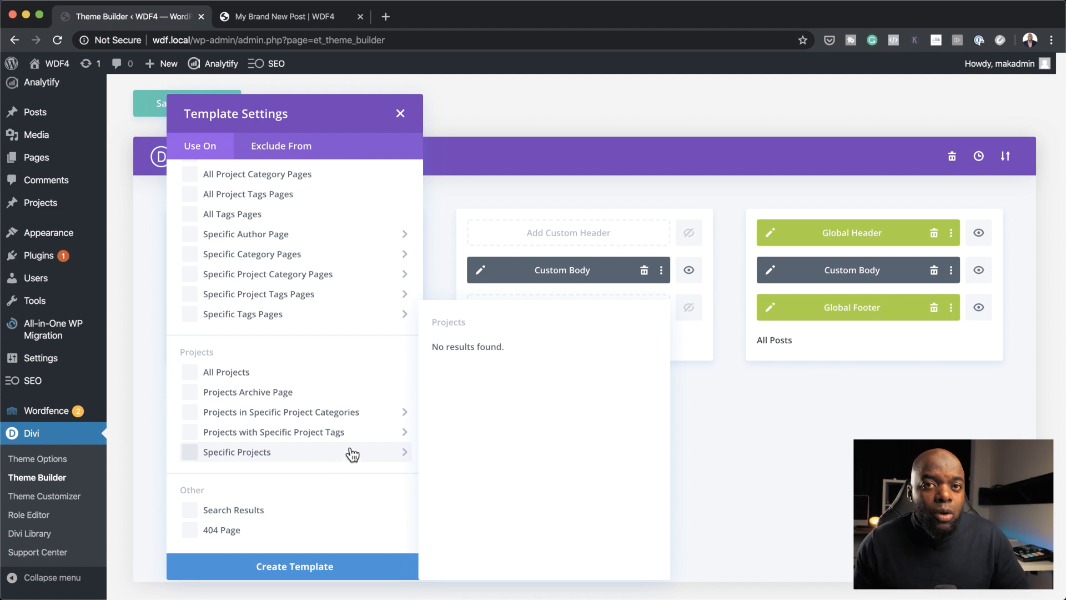
- Close the Template Settings dialog without creating a template
left_click(401, 113)
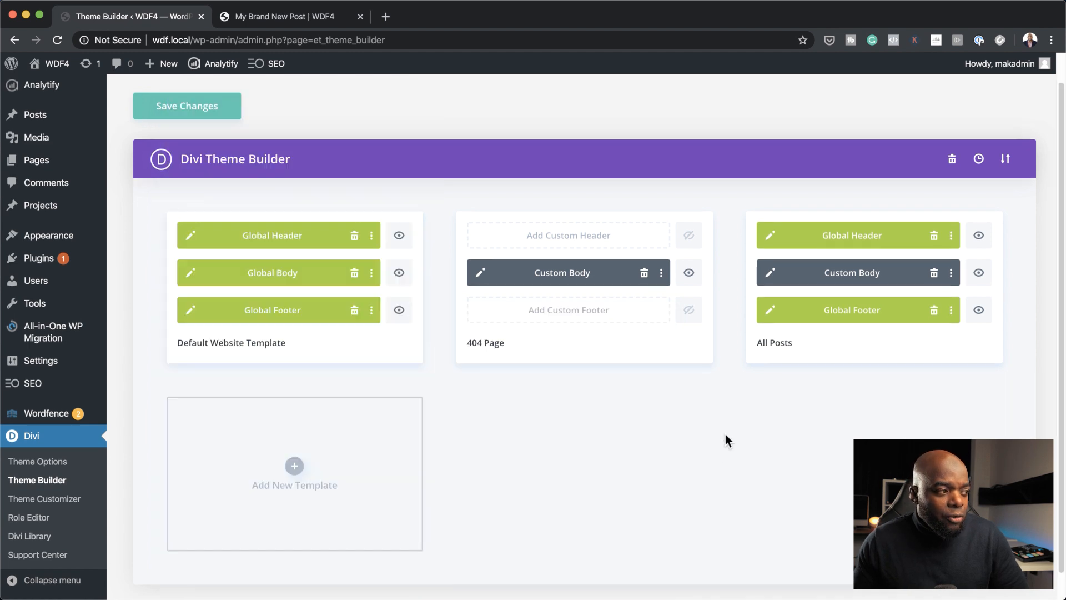
mouse_move(672, 371)
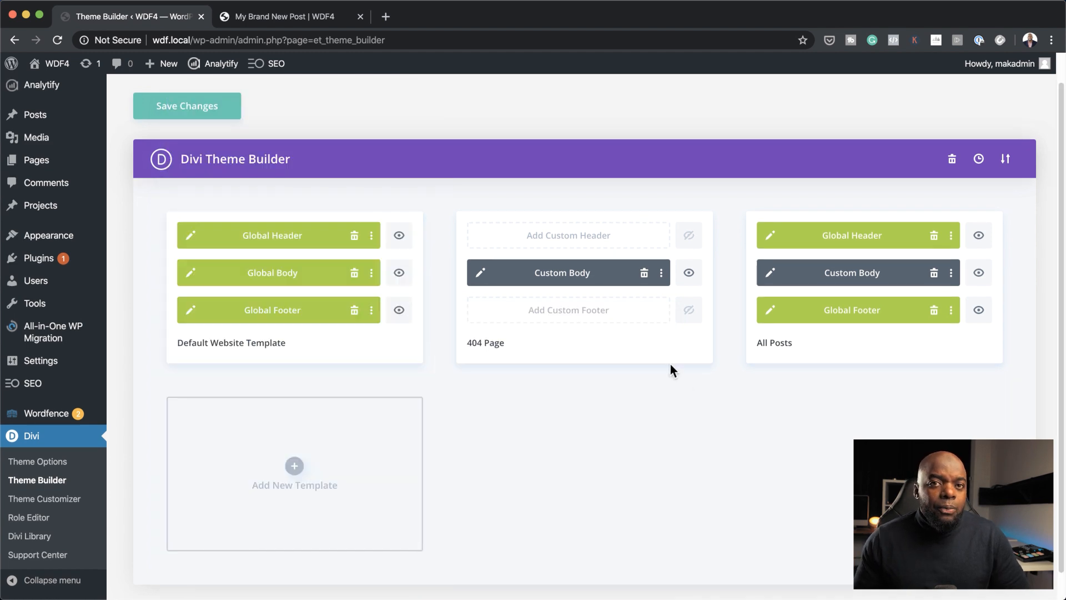
mouse_move(727, 314)
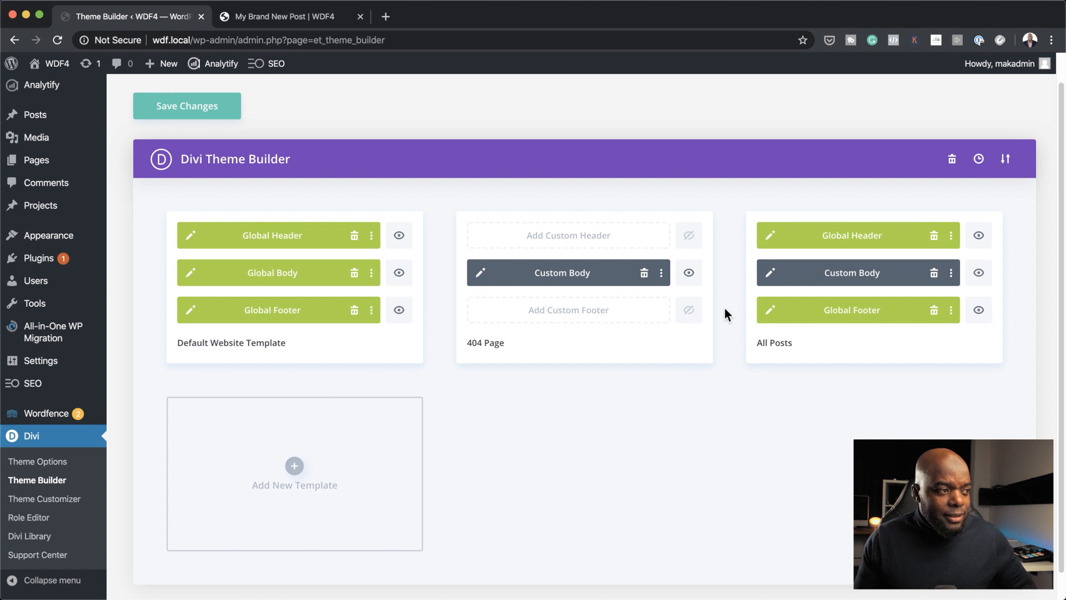
mouse_move(717, 509)
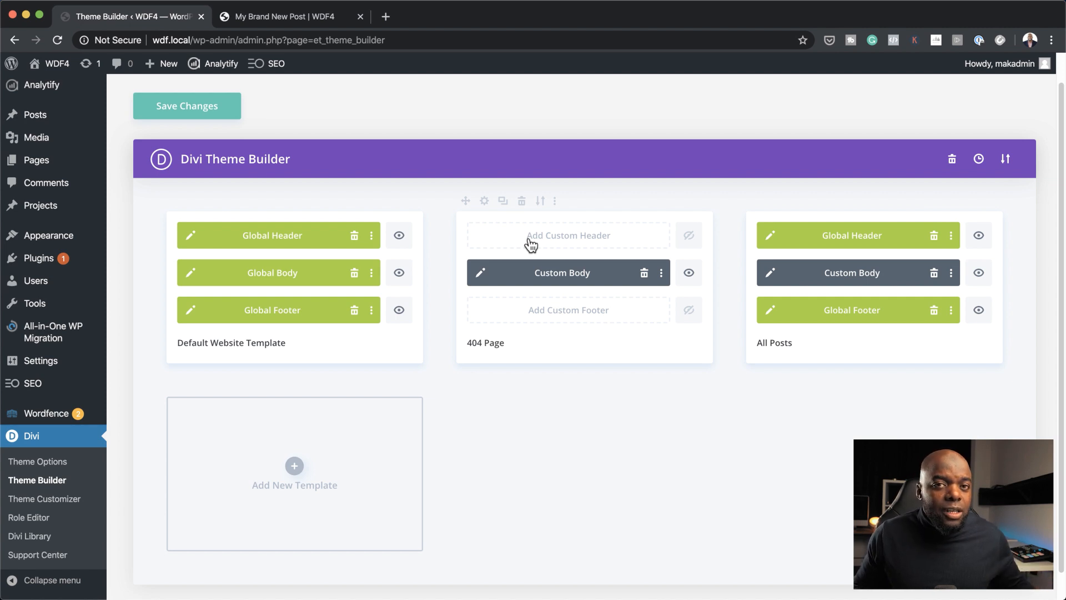
mouse_move(559, 268)
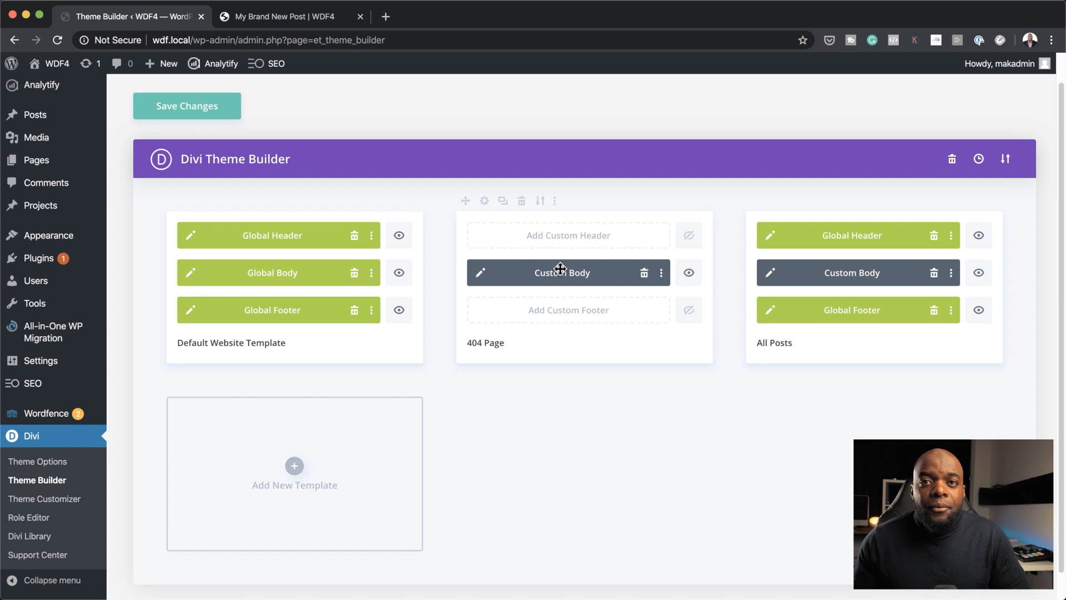
mouse_move(644, 161)
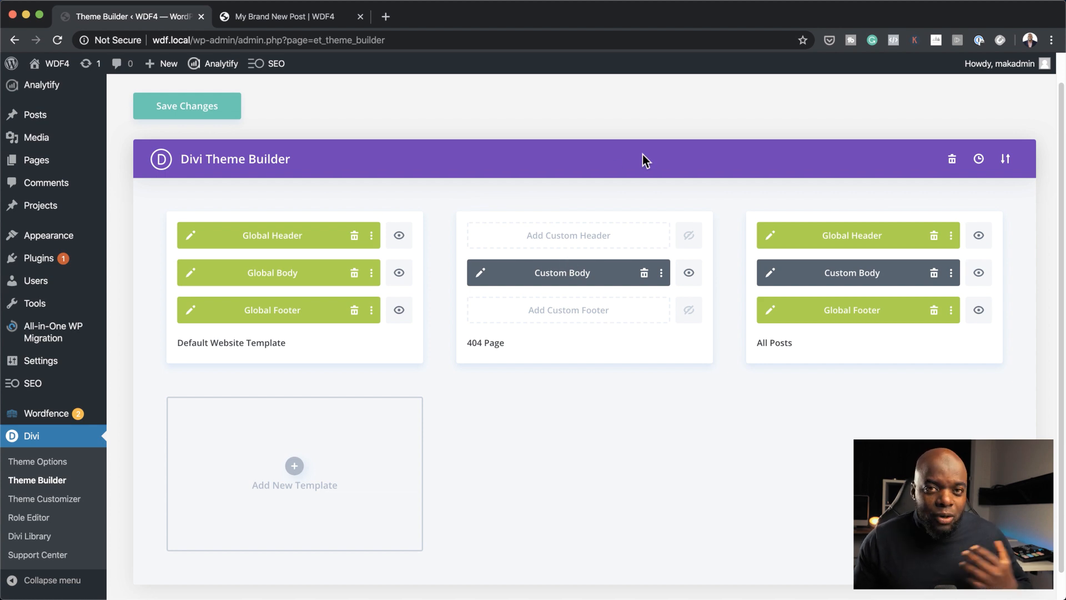